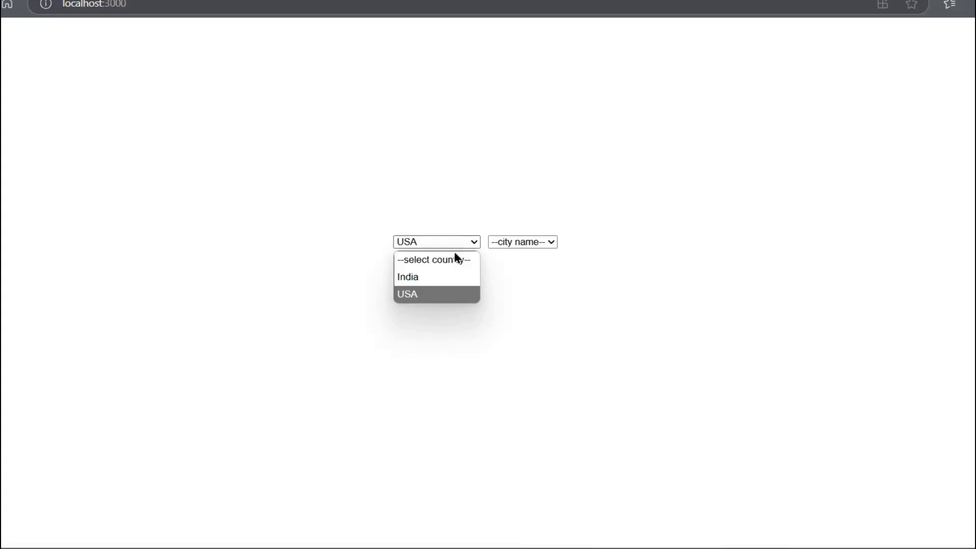
# Choose India as the country and browse its cities, settling on Delhi
pyautogui.click(407, 277)
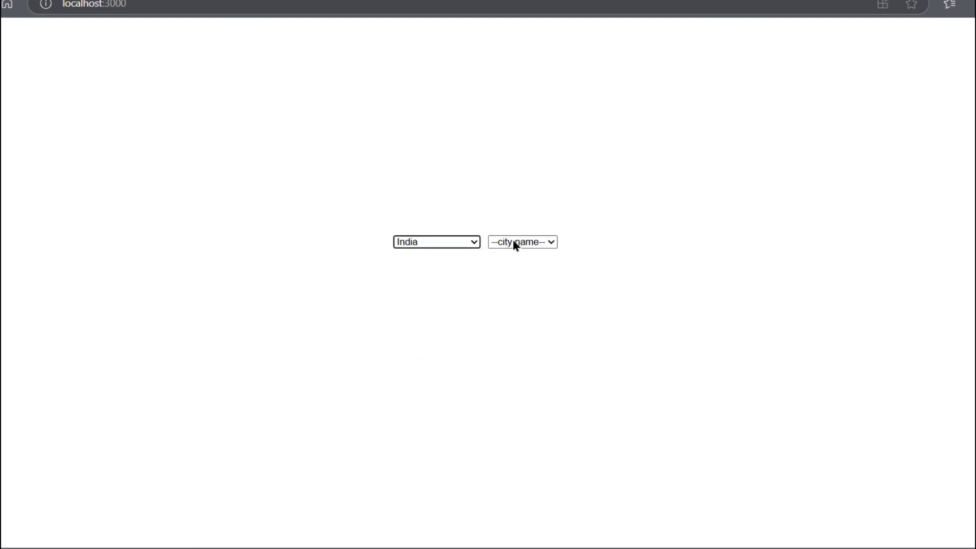
pyautogui.click(522, 242)
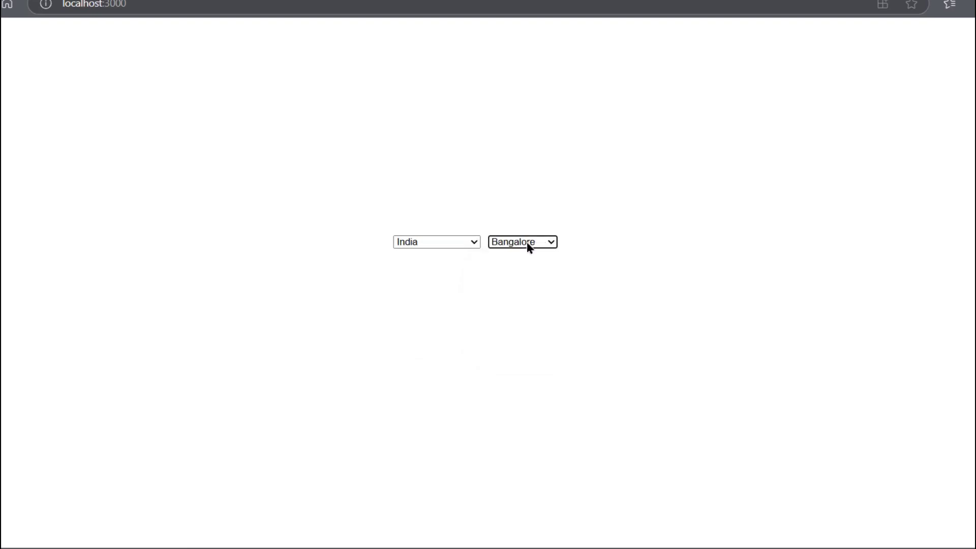
pyautogui.click(521, 242)
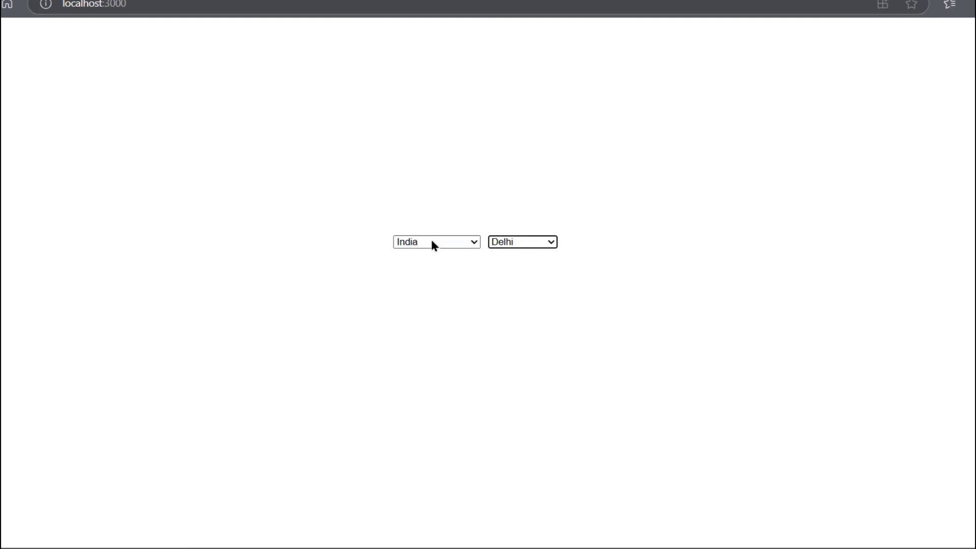
# Switch the country to USA and choose NewYork, then Los Angeles
pyautogui.click(436, 242)
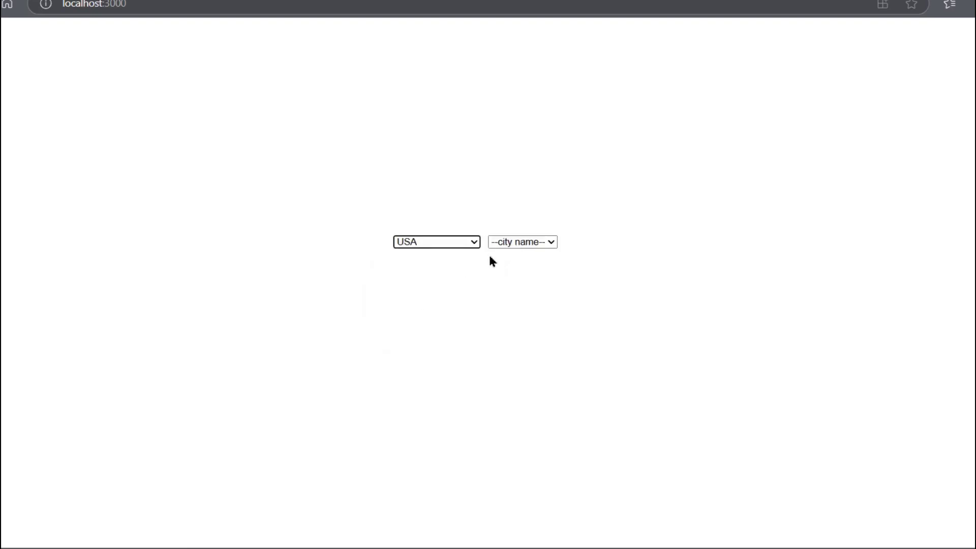
pyautogui.click(523, 242)
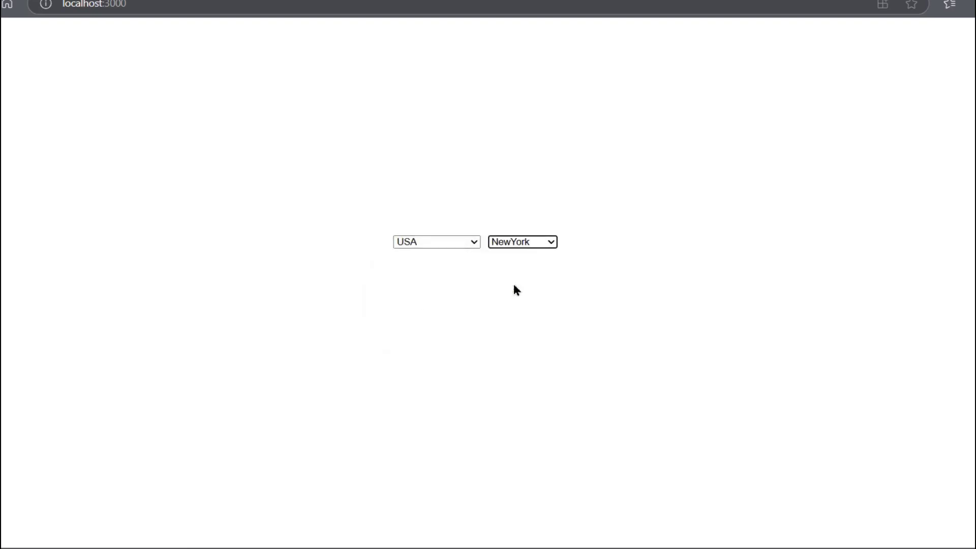
pyautogui.click(521, 242)
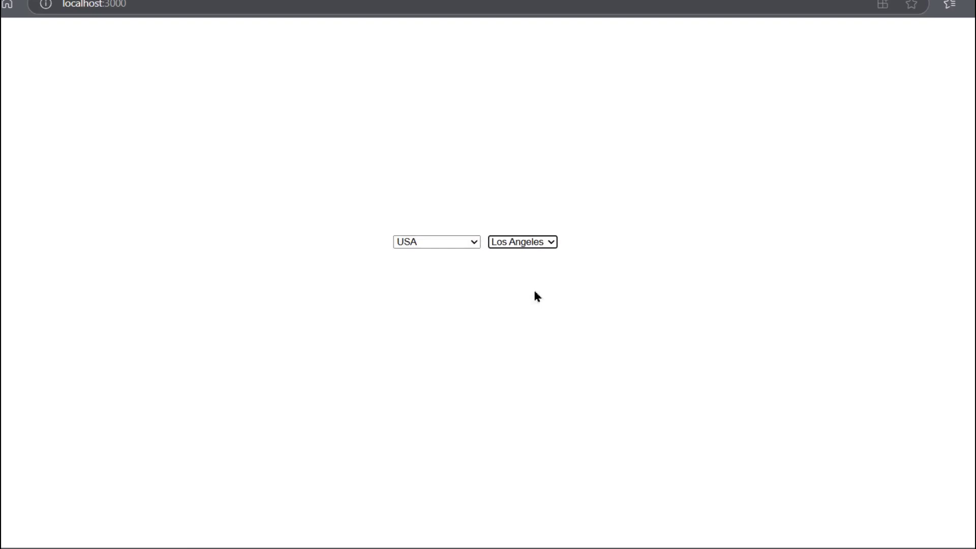
pyautogui.moveTo(442, 345)
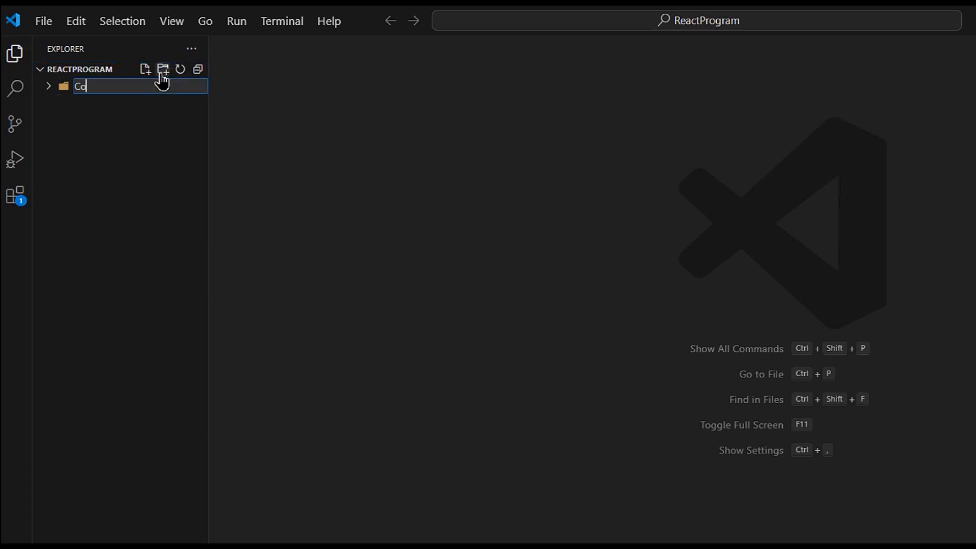
# Name the new workspace folder CountryDropdown
pyautogui.write('untry')
pyautogui.write('np')
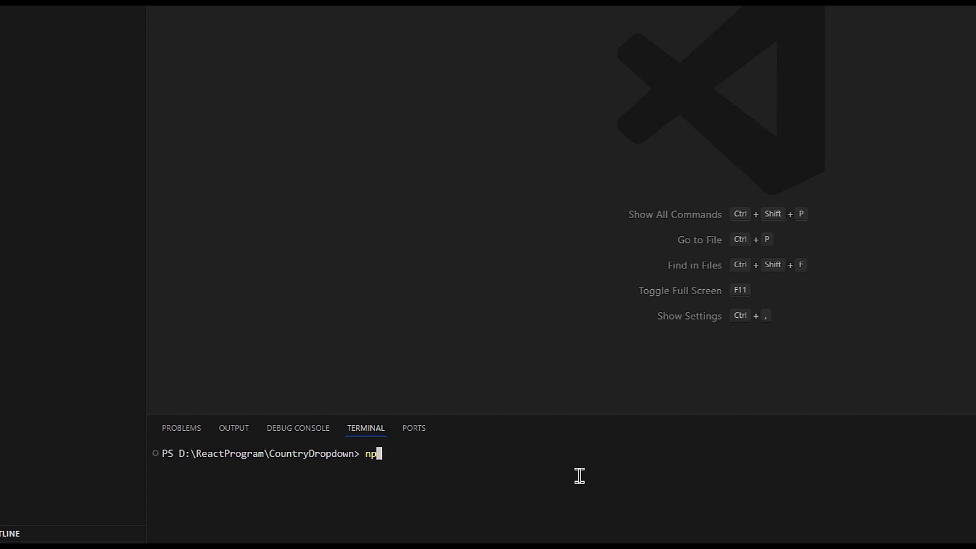
# Run npx create-react-app dropdown in the terminal to scaffold the project
pyautogui.write('x')
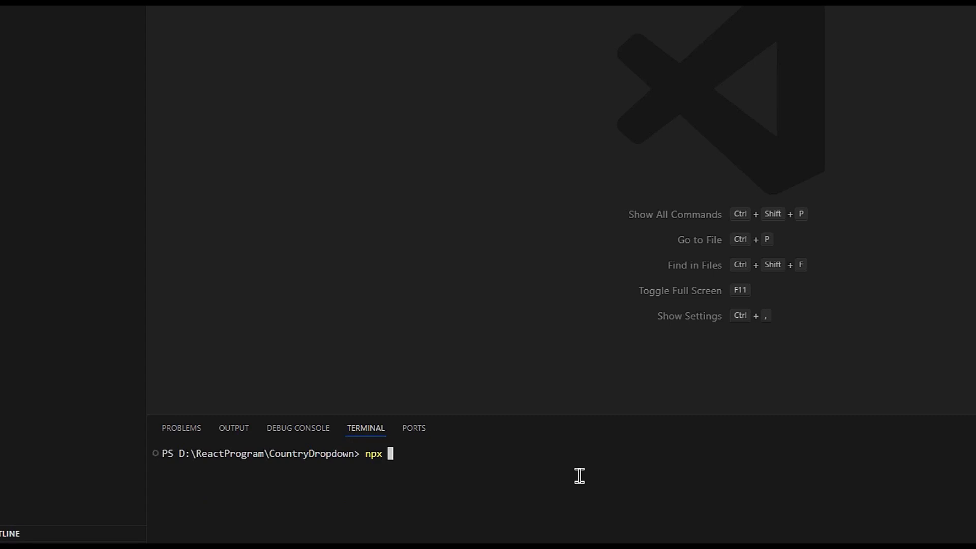
pyautogui.write('create-react')
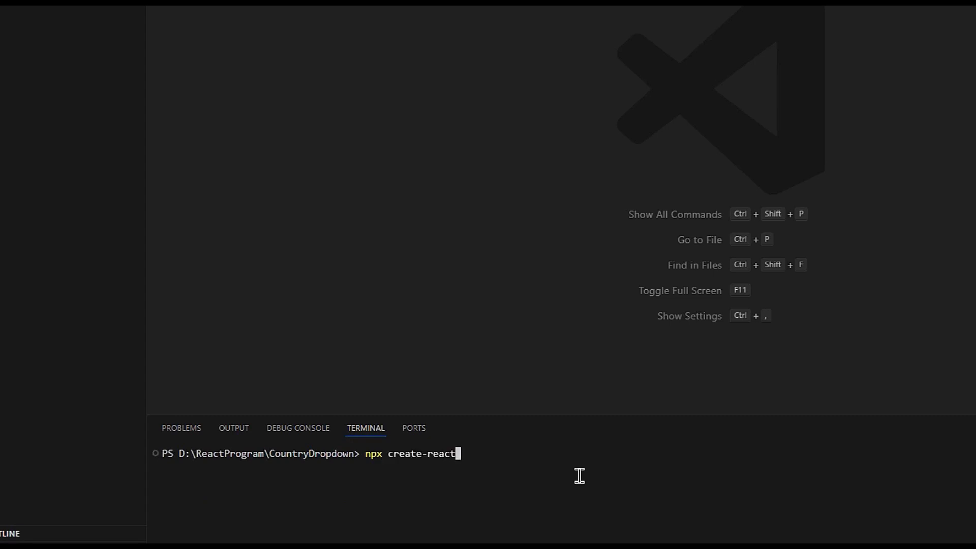
pyautogui.write('-app')
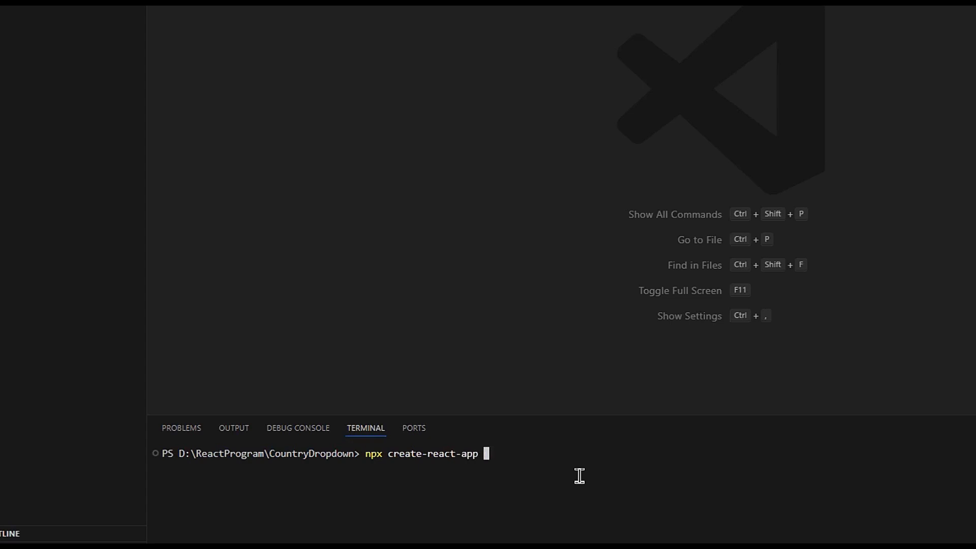
pyautogui.write('dropdown')
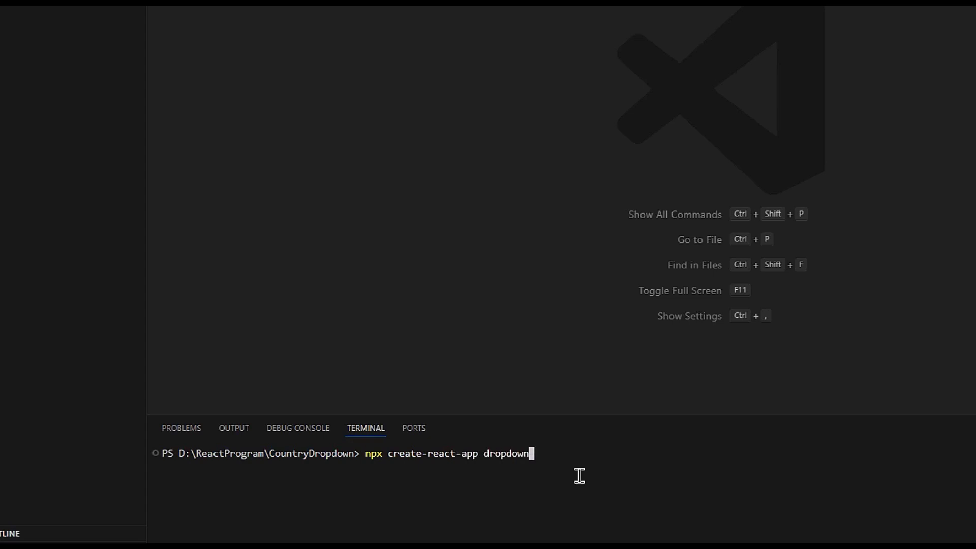
pyautogui.press('Return')
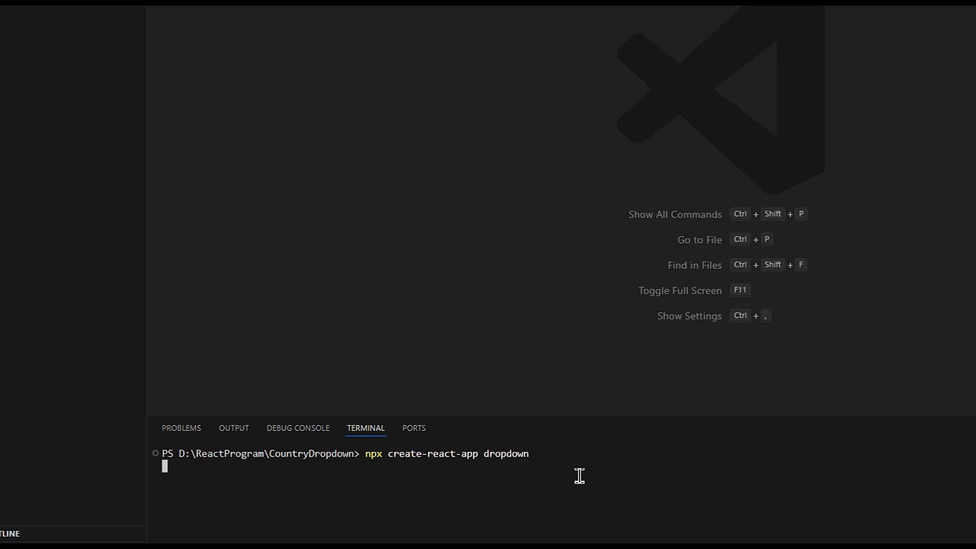
pyautogui.press('Return')
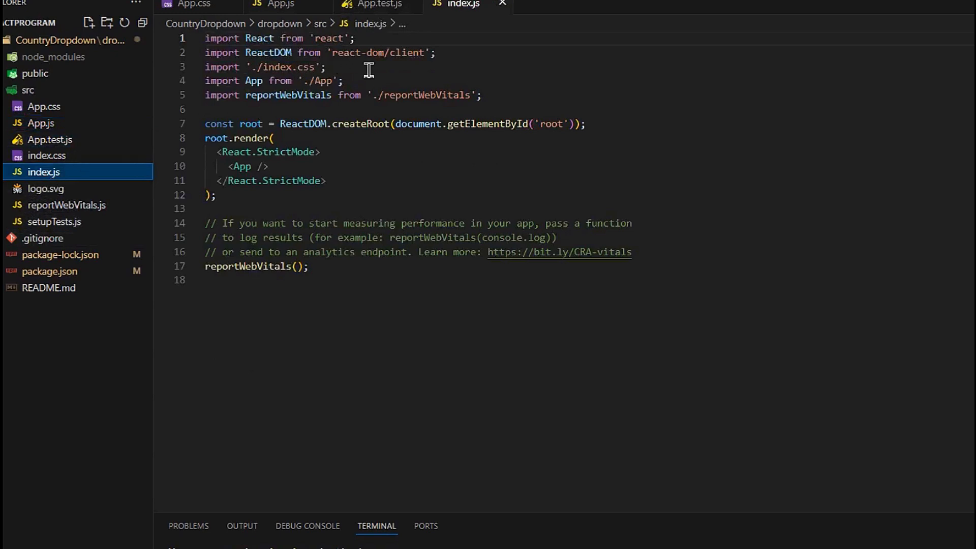
# Delete index.css, clear App.css, and select all starter code in App.js for replacement
pyautogui.rightClick(47, 154)
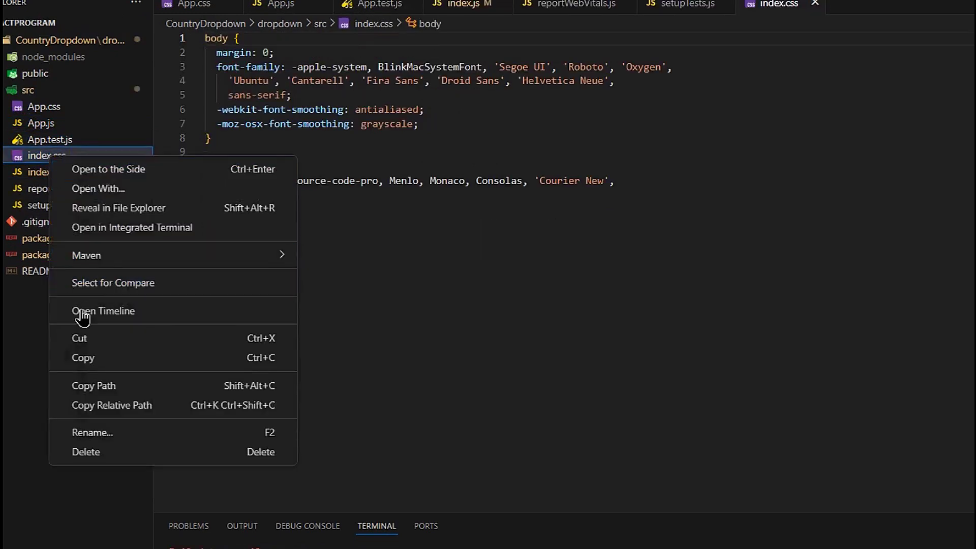
pyautogui.click(86, 451)
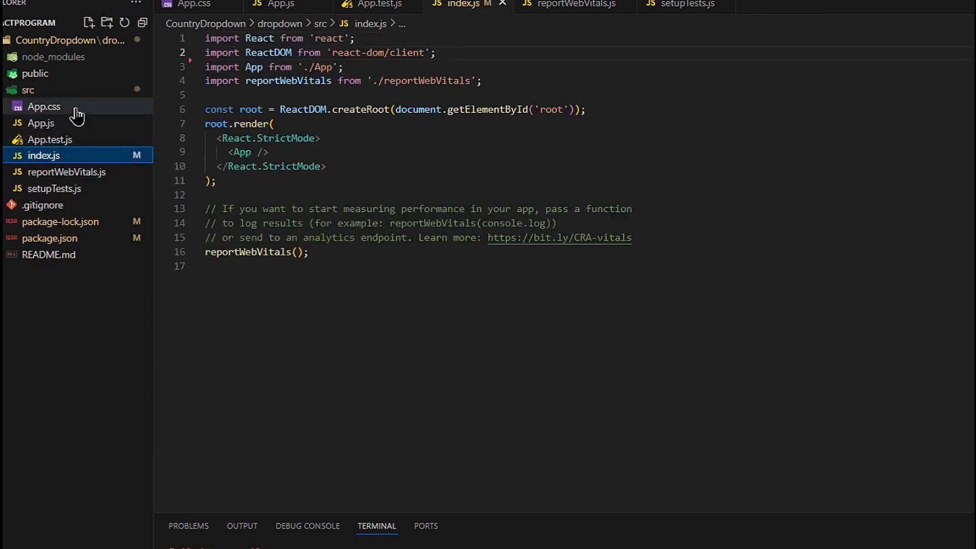
pyautogui.click(44, 107)
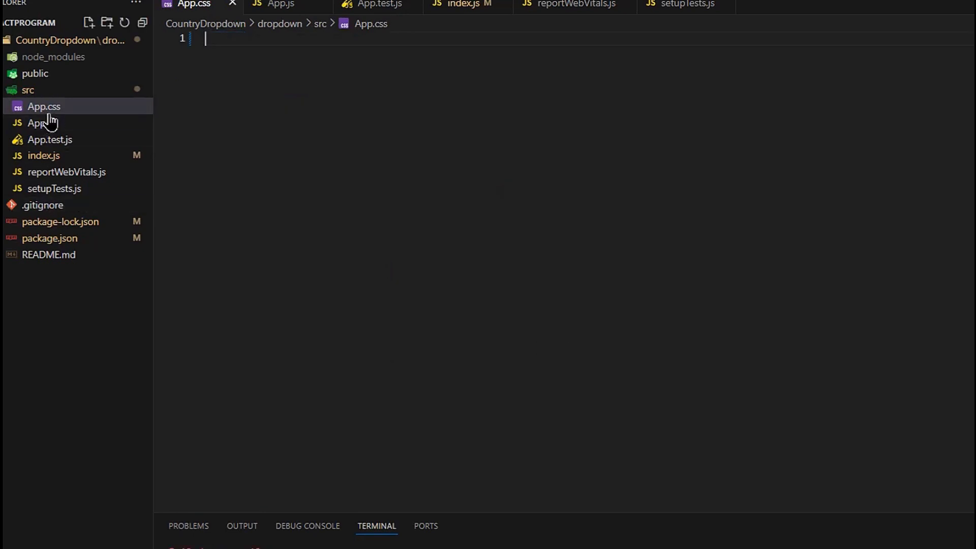
pyautogui.click(41, 123)
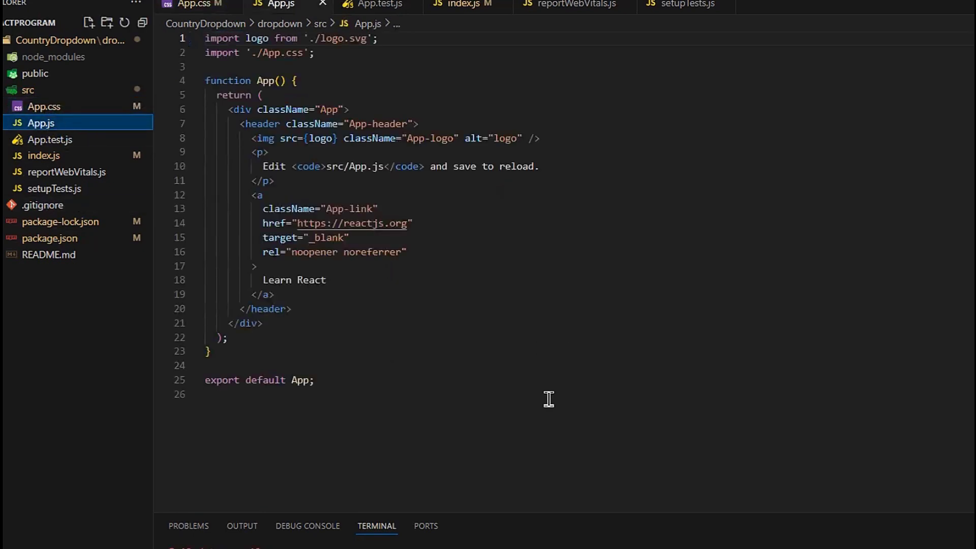
pyautogui.press('ctrl+a')
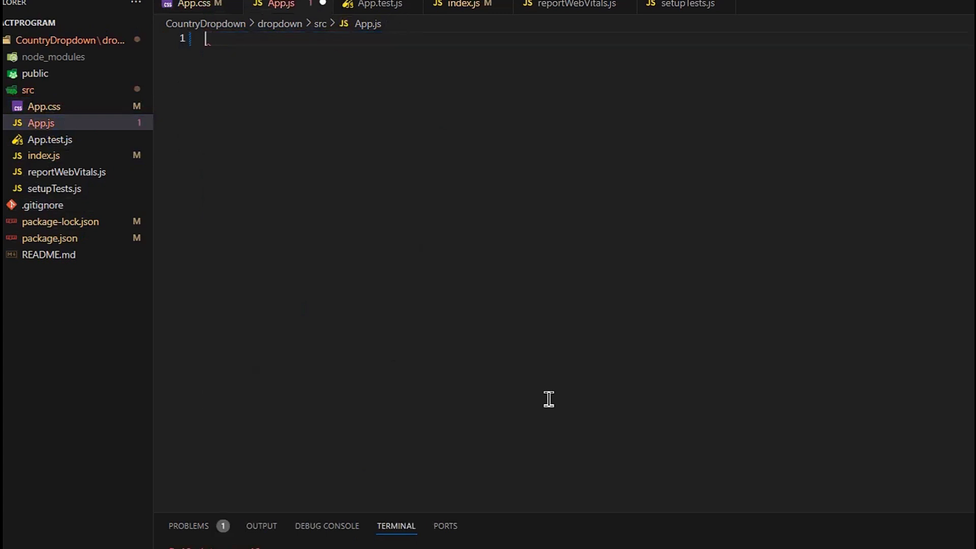
# Write a default-exported App function returning an h1 hello heading
pyautogui.write('export default')
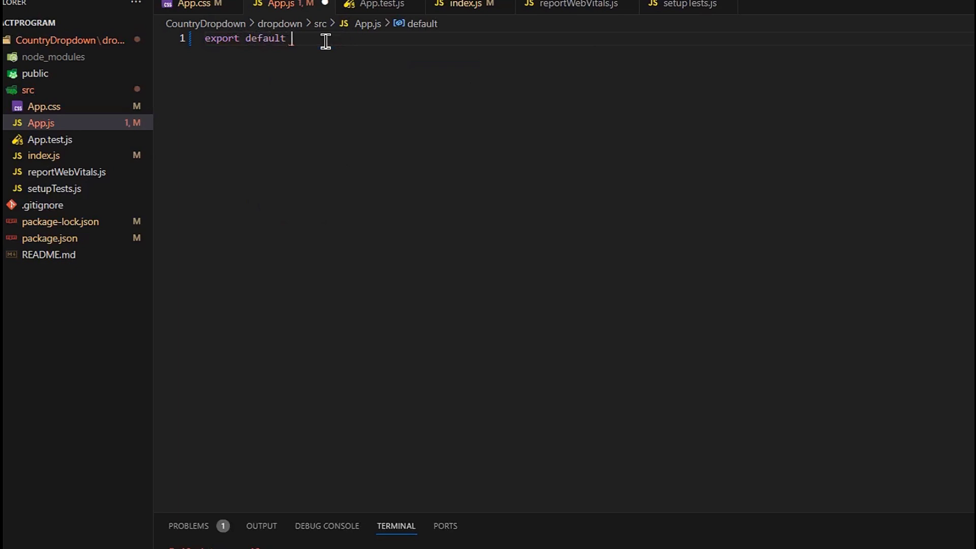
pyautogui.write('function App(){')
pyautogui.write('<h1>hello</h1>')
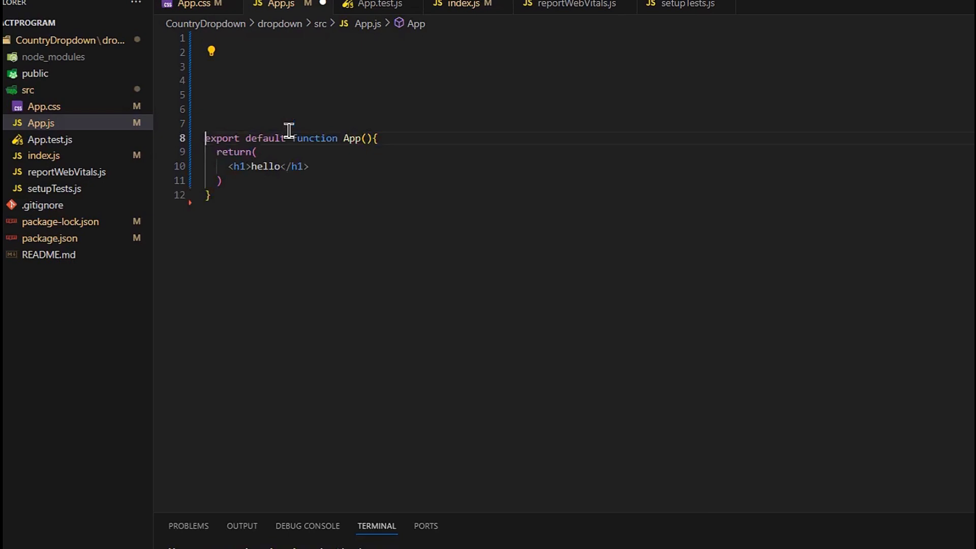
# Declare a countries array with an India entry (value IN) and a USA entry, each listing cities
pyautogui.write('const')
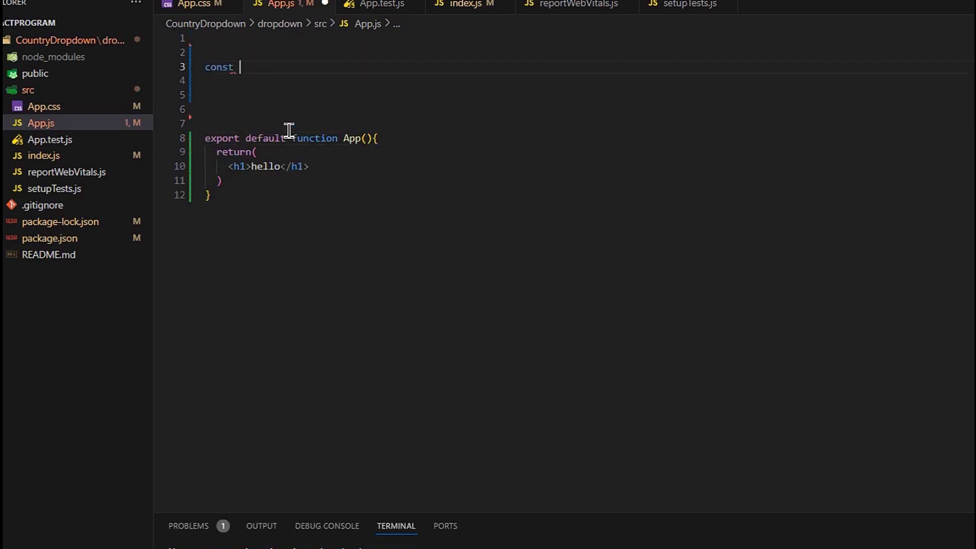
pyautogui.write('coun')
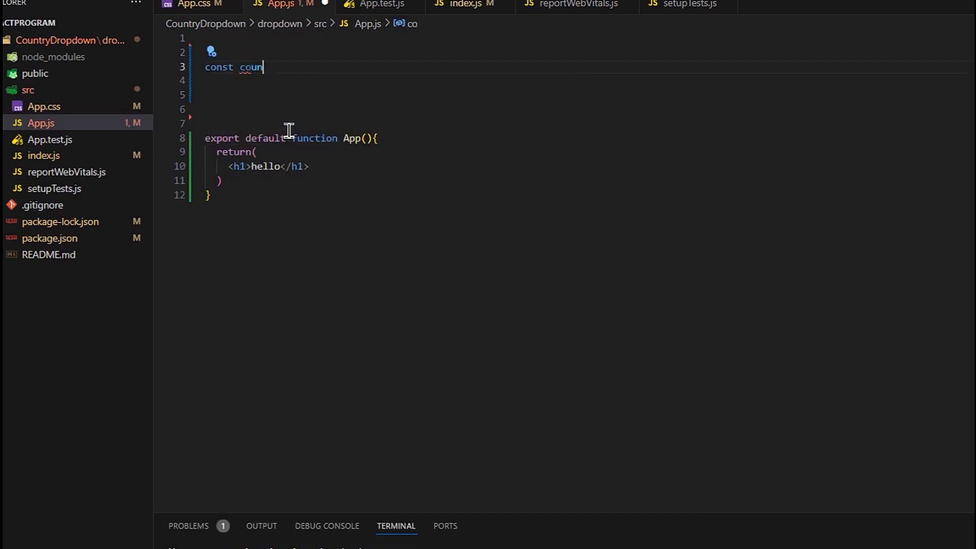
pyautogui.write('tries = [')
pyautogui.click(582, 80)
pyautogui.write('{')
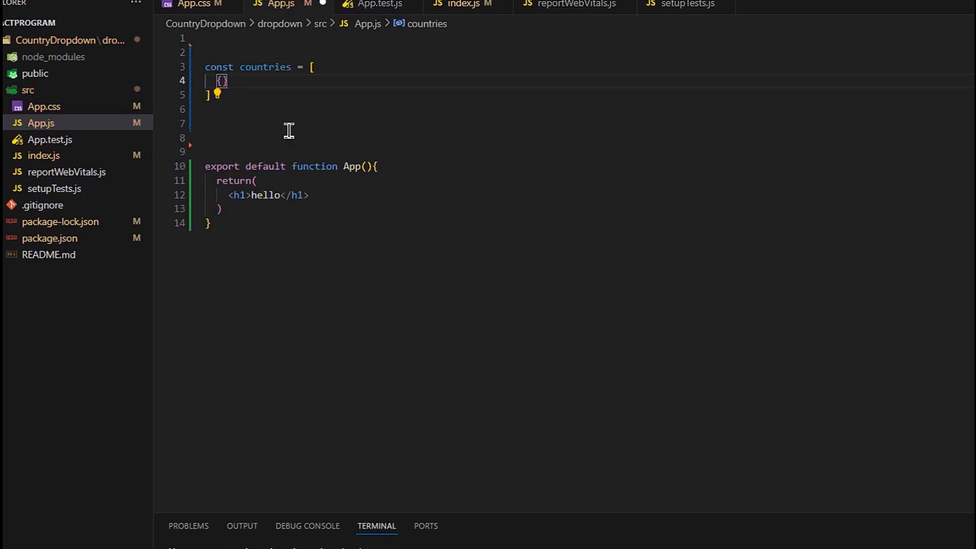
pyautogui.write('name:')
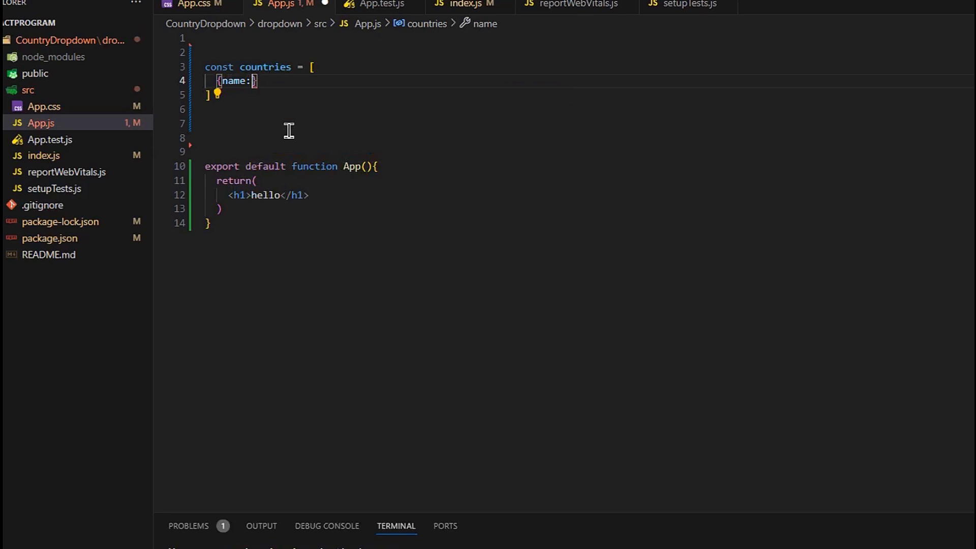
pyautogui.write('"India", value:"')
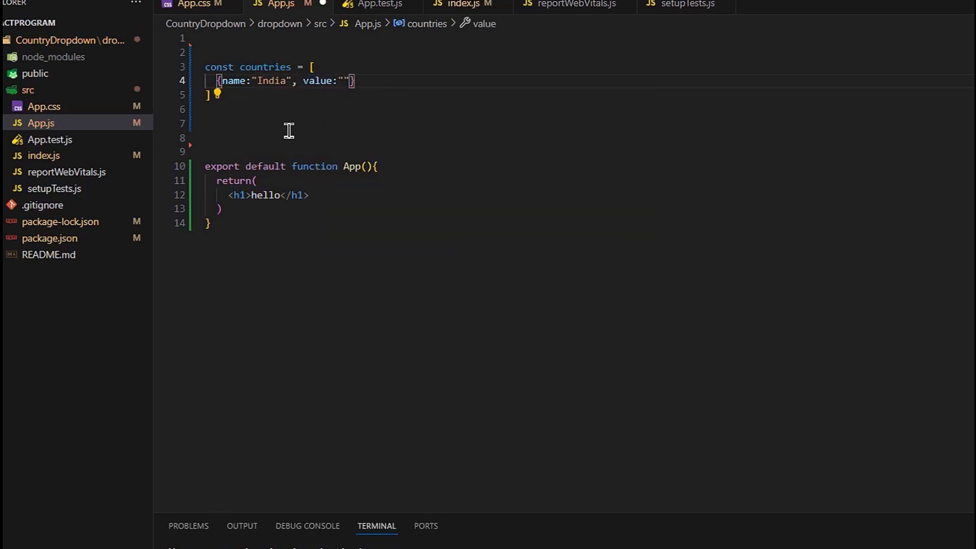
pyautogui.write('IN')
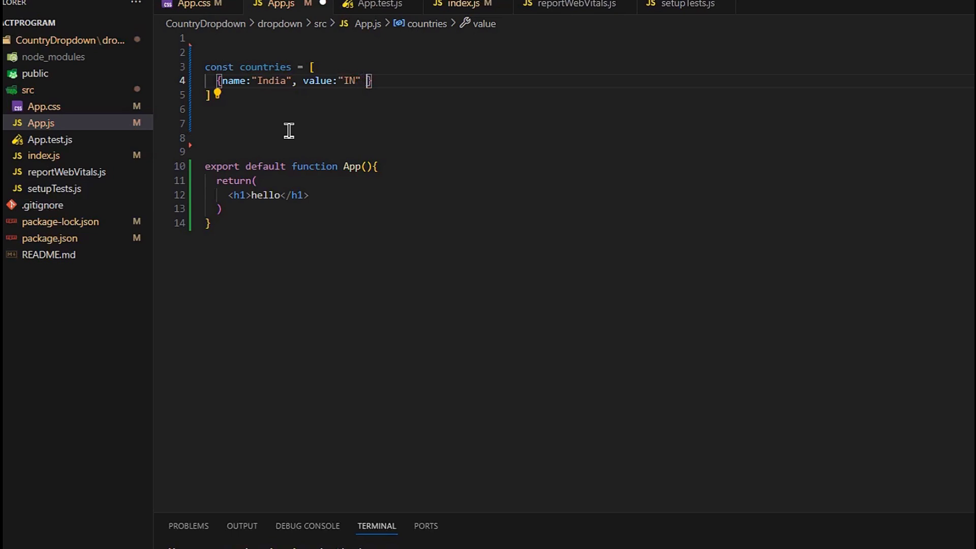
pyautogui.write(',')
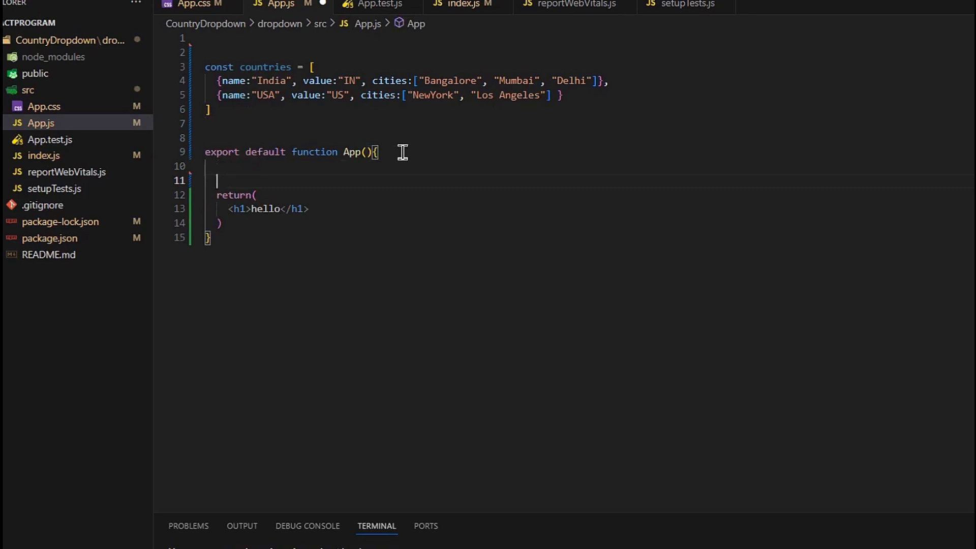
# Add a countryName state with setCountryName via useState("")
pyautogui.write('const')
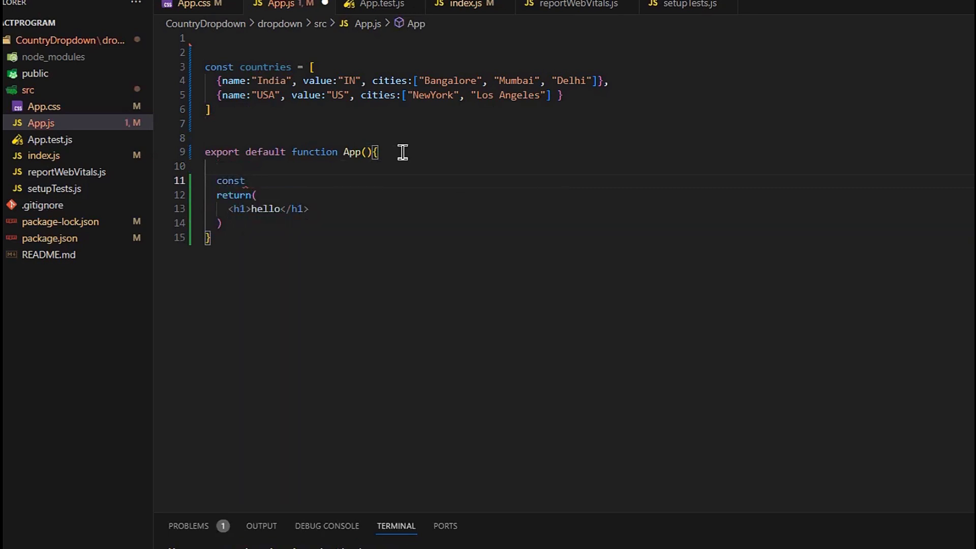
pyautogui.write('[countryName, s')
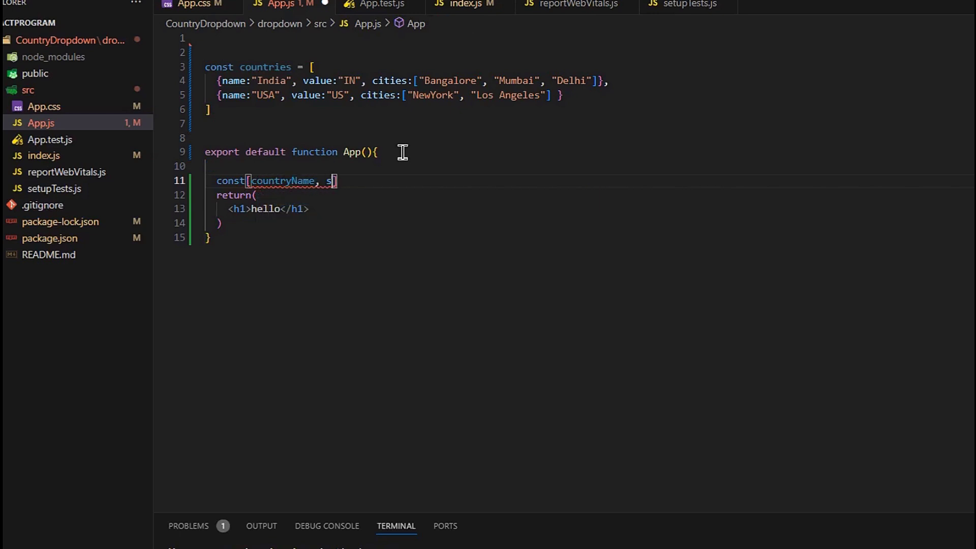
pyautogui.write('etCountr')
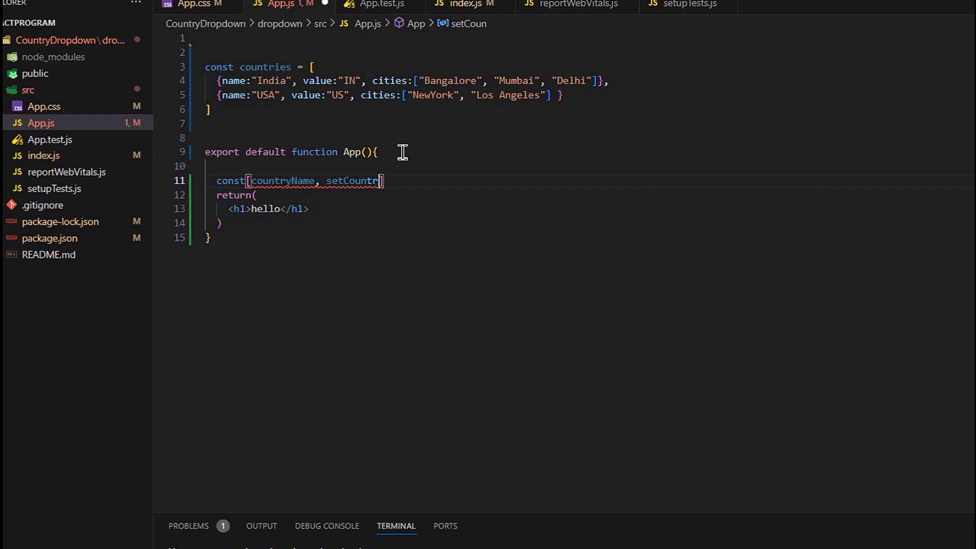
pyautogui.write('yName')
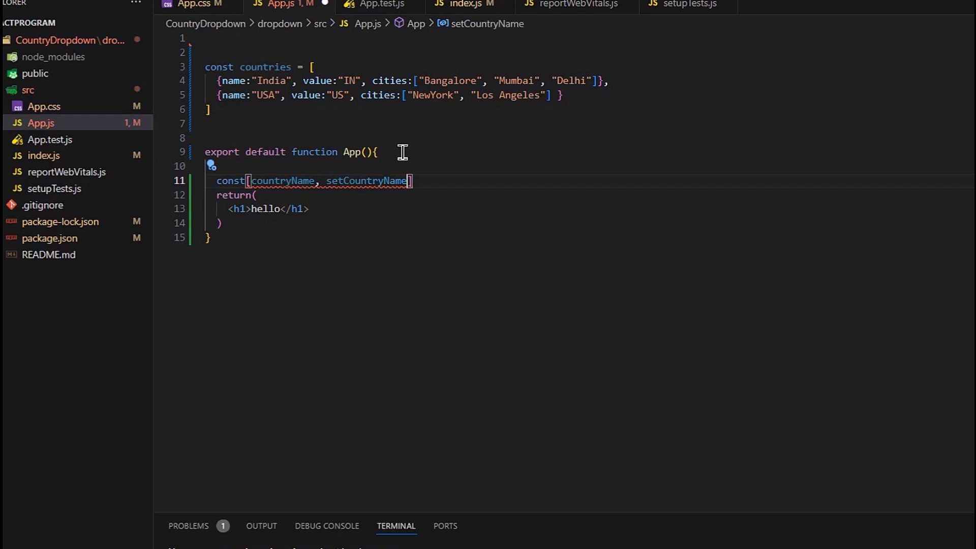
pyautogui.write('= useState')
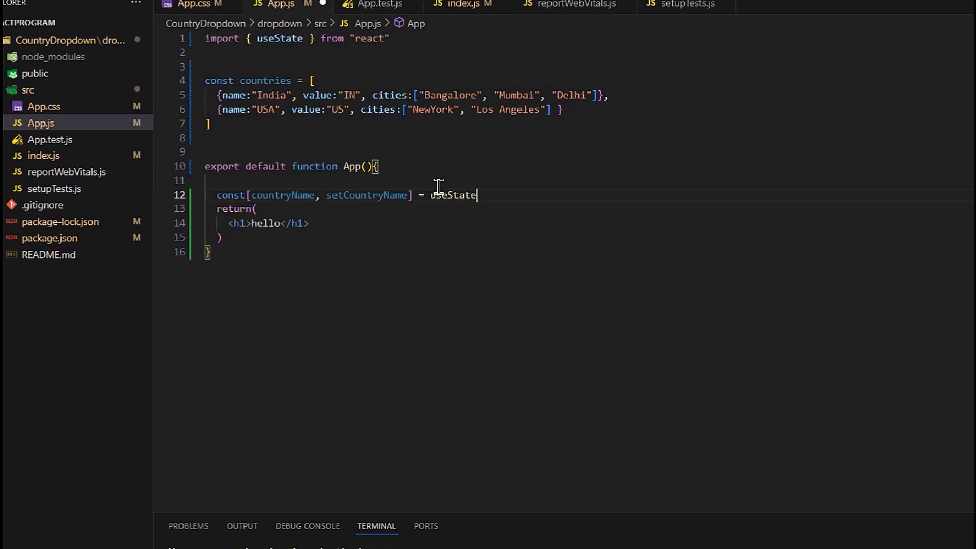
pyautogui.write('("")')
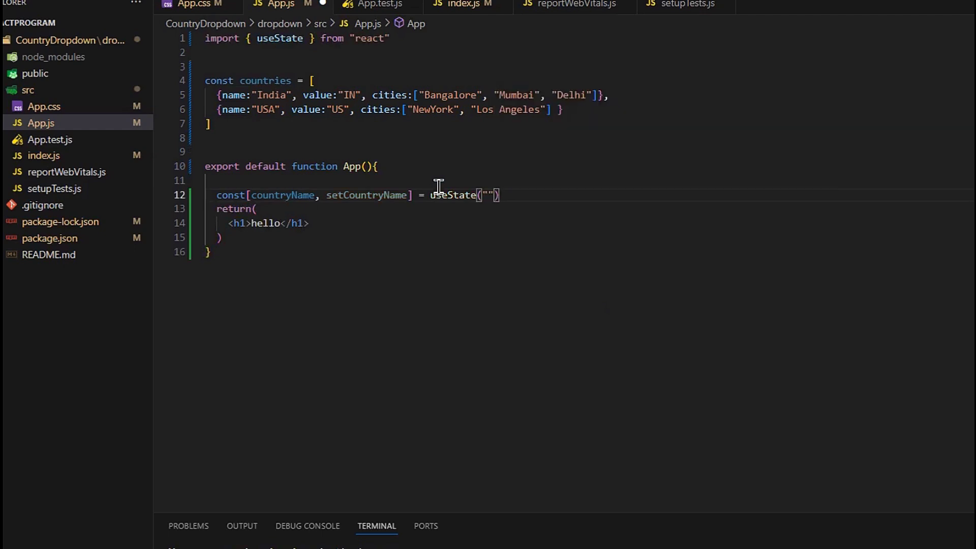
pyautogui.press('Enter')
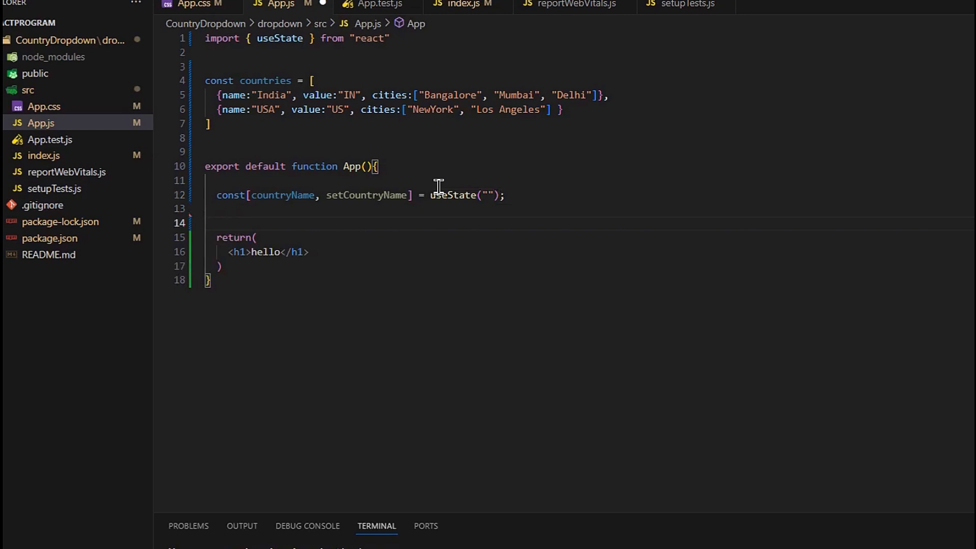
# Write handleChange that reads e.target.value into selectCountry and calls setCountryName with it
pyautogui.write('const handleCha')
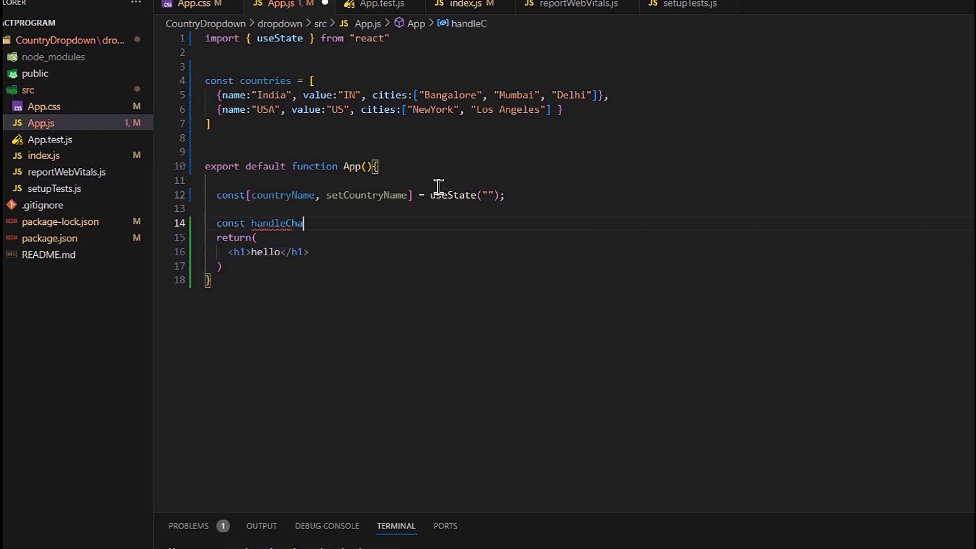
pyautogui.write('nge =')
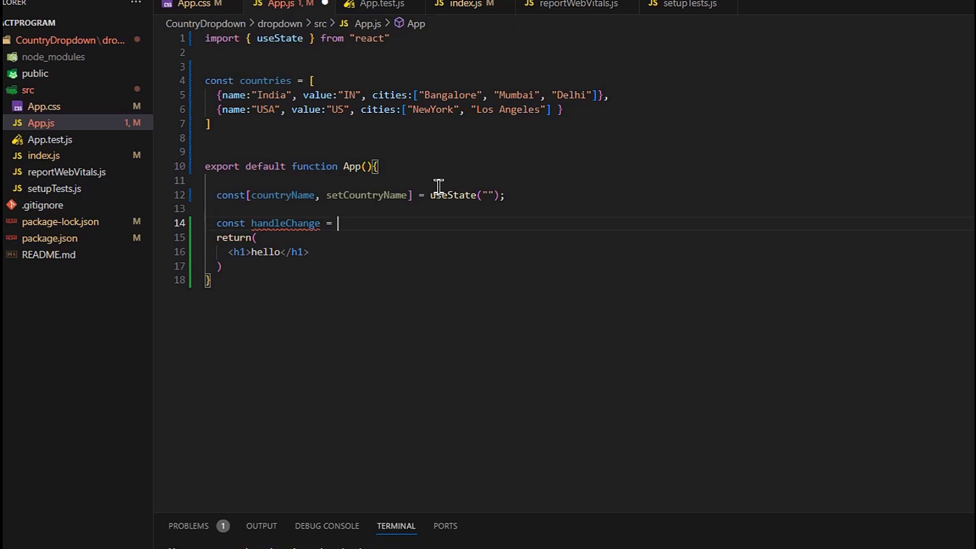
pyautogui.write('(e) =')
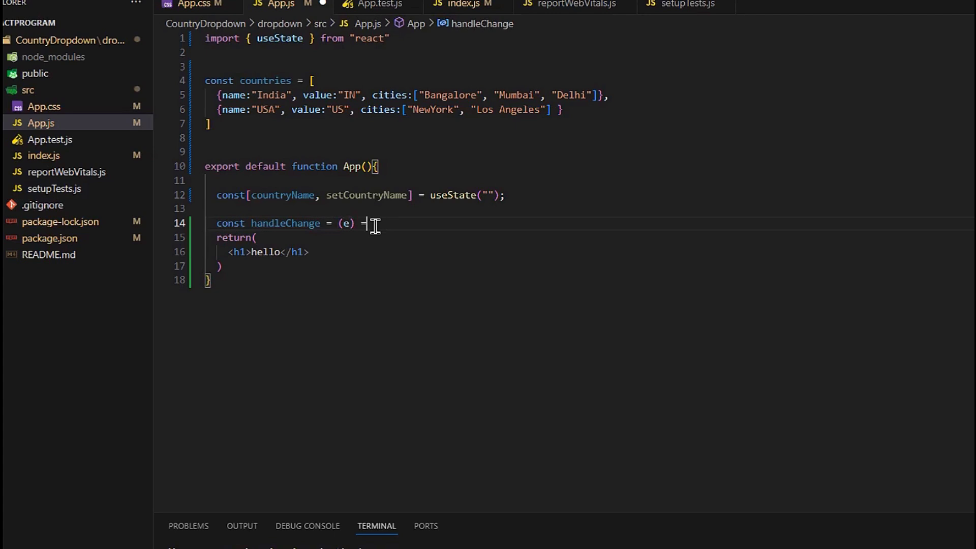
pyautogui.write('>')
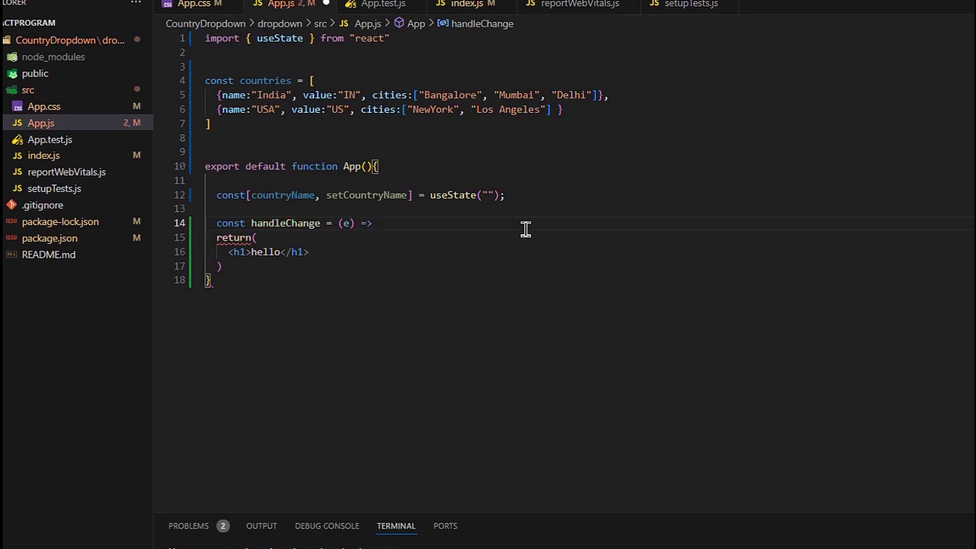
pyautogui.write('selw')
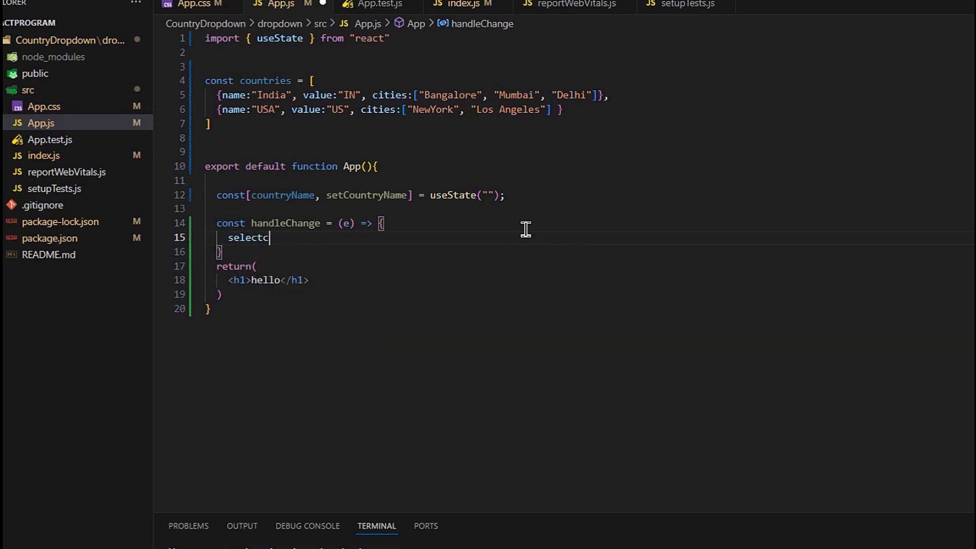
pyautogui.write('oun')
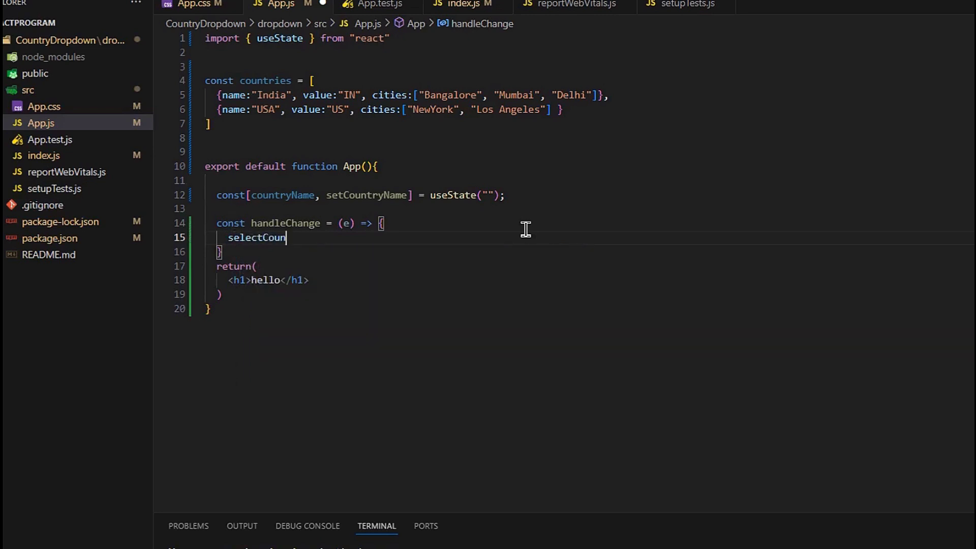
pyautogui.write('try =')
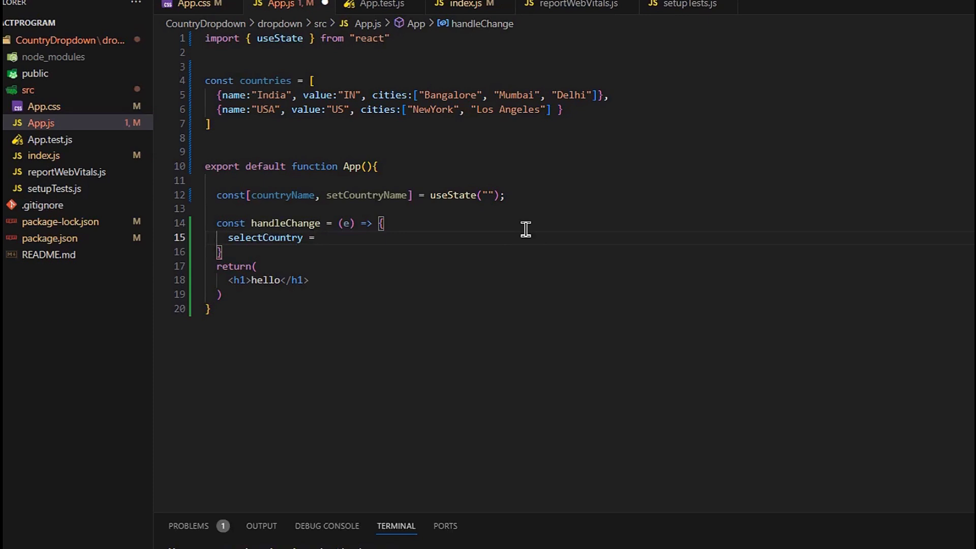
pyautogui.write('e.')
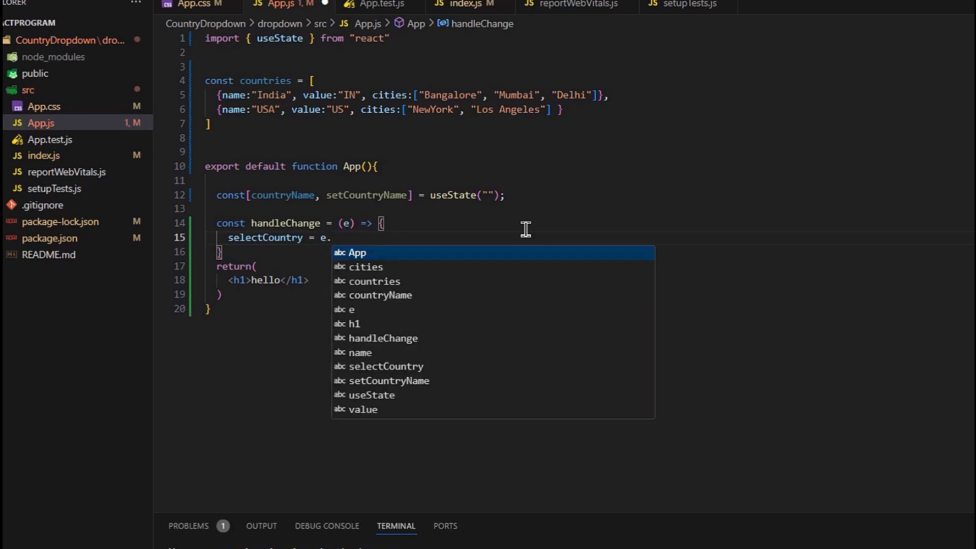
pyautogui.write('target')
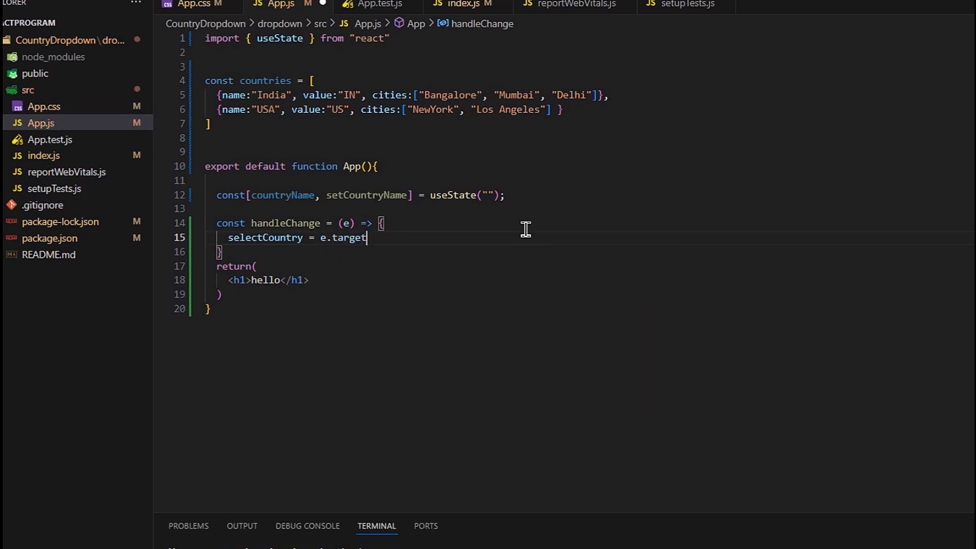
pyautogui.write('.value;')
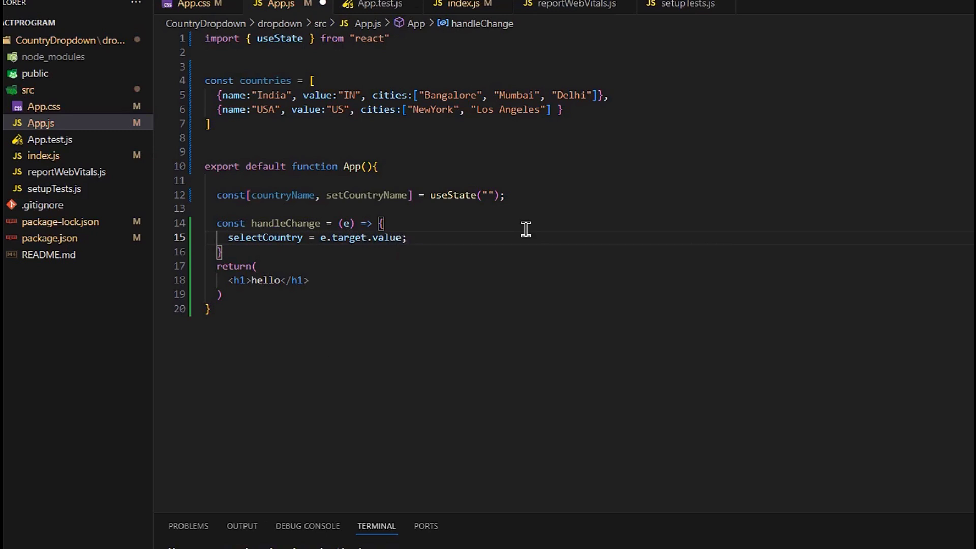
pyautogui.press('Enter')
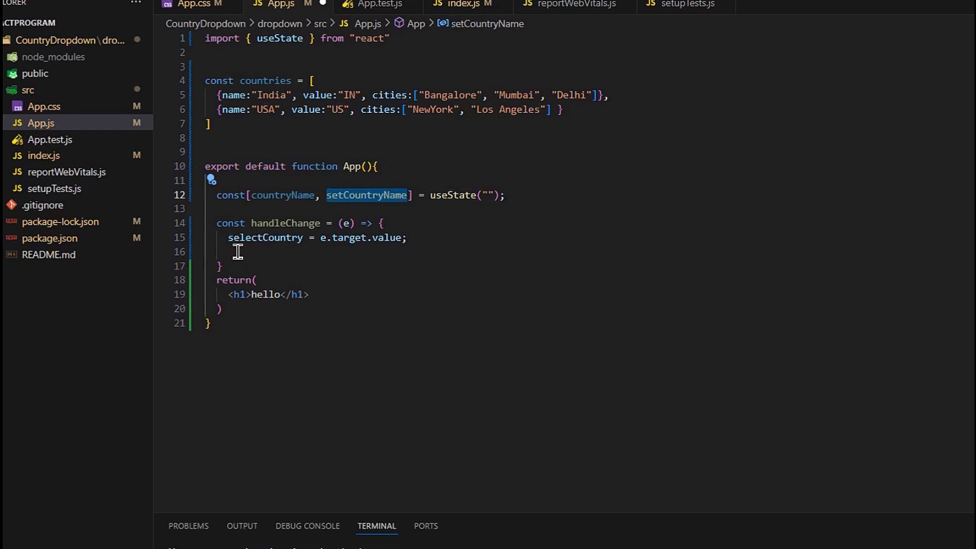
pyautogui.write('setCountryName(')
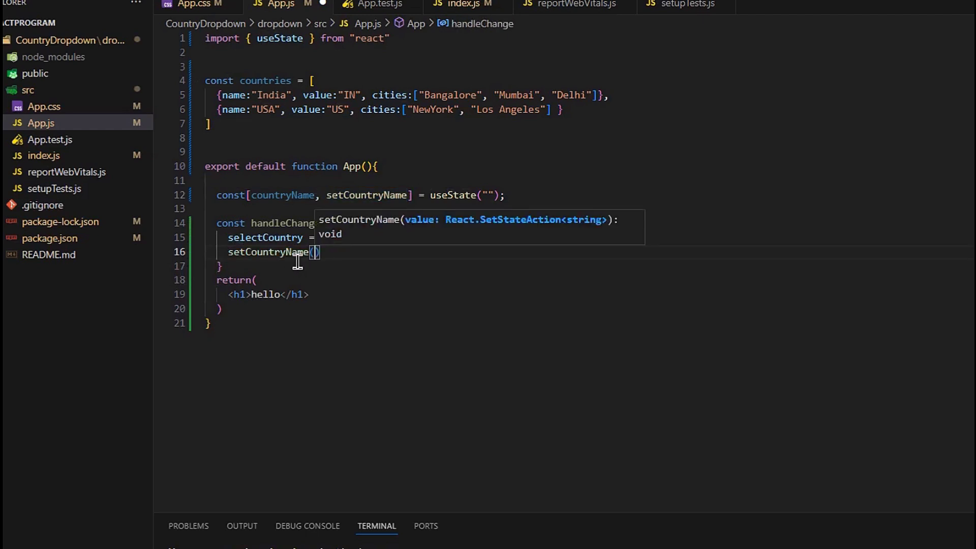
pyautogui.write('selectCountry')
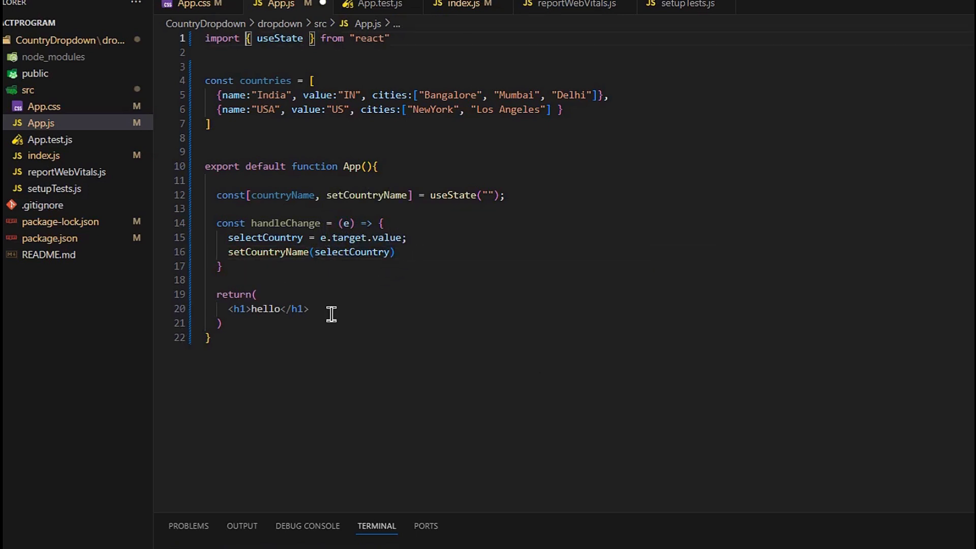
# Replace the hello heading with a select bound to value={countryName} and onChange={handleChange}
pyautogui.tripleClick(267, 309)
pyautogui.write('S')
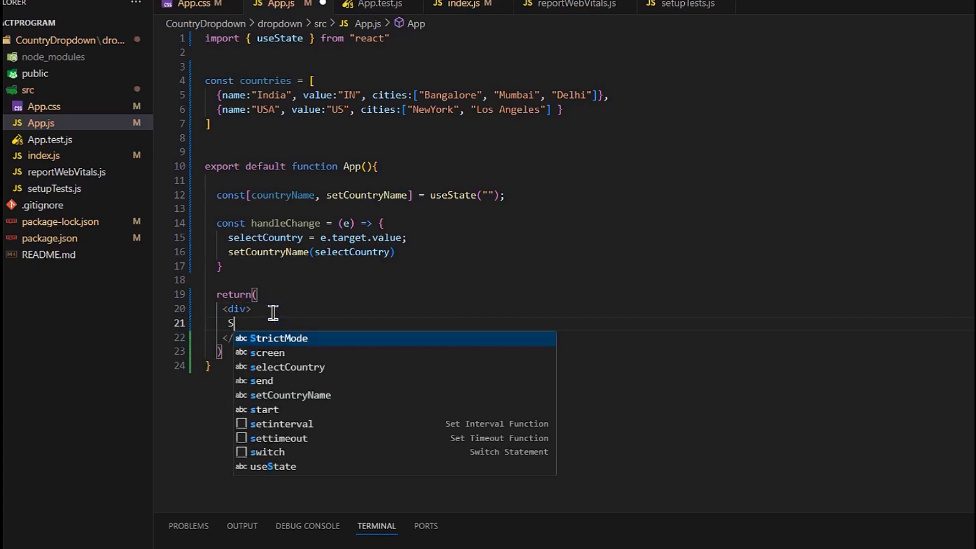
pyautogui.write('elect')
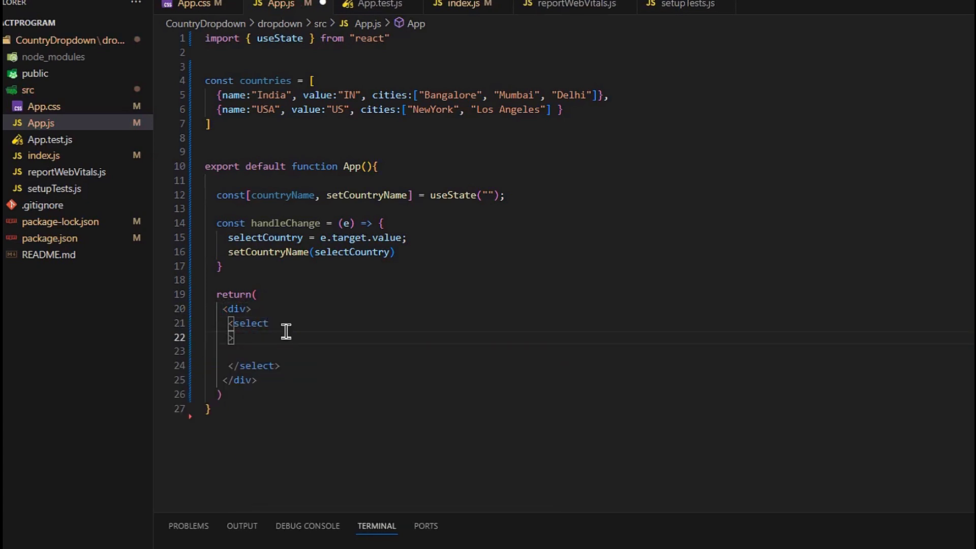
pyautogui.write('value={')
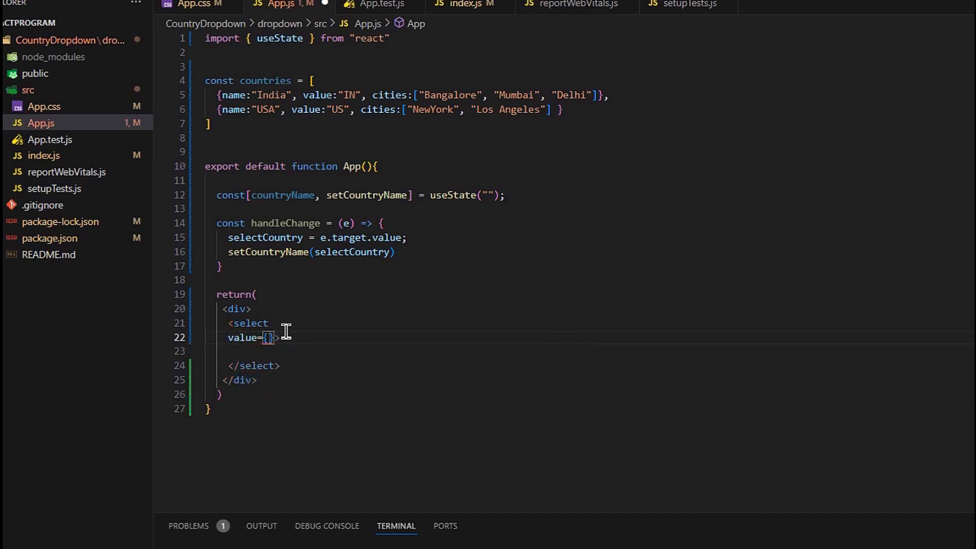
pyautogui.write('countryName')
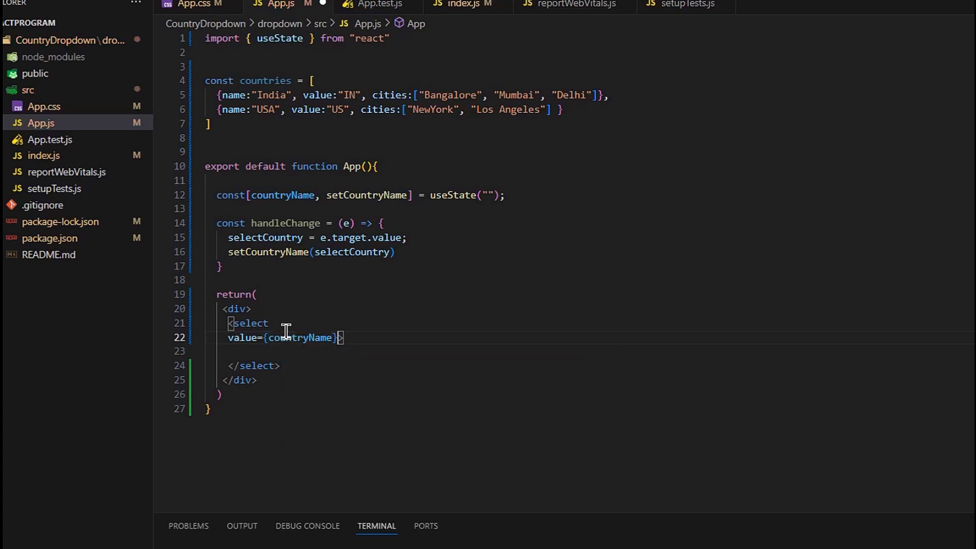
pyautogui.write('onChange={}>')
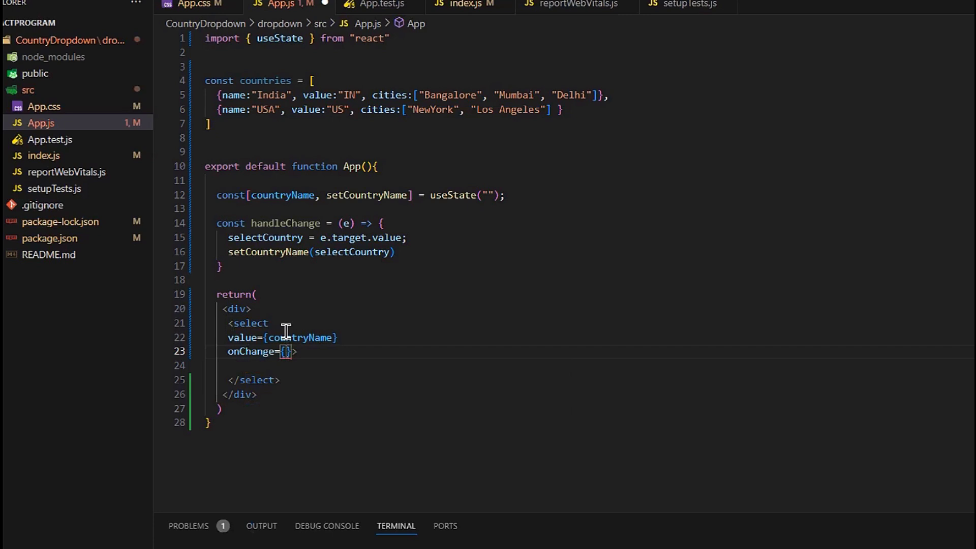
pyautogui.moveTo(581, 301)
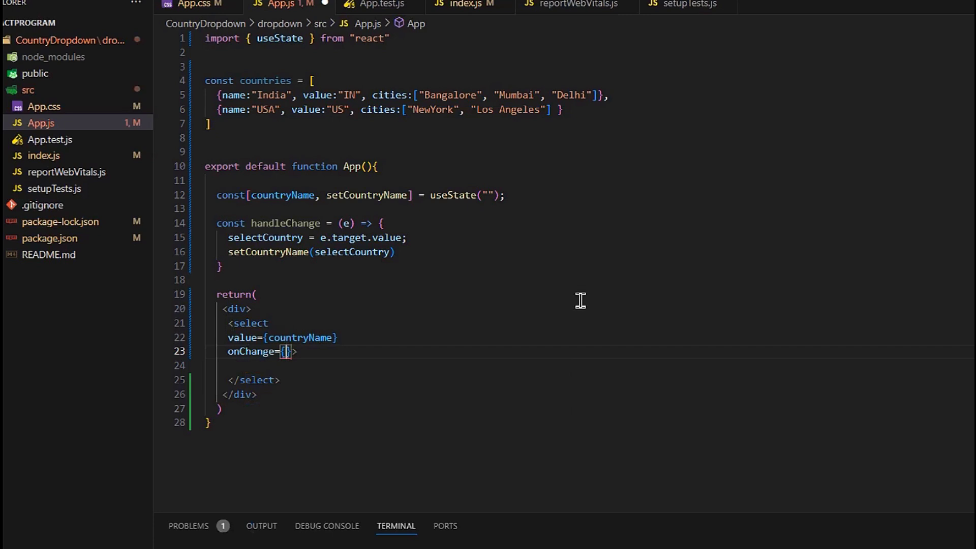
pyautogui.write('handleChange')
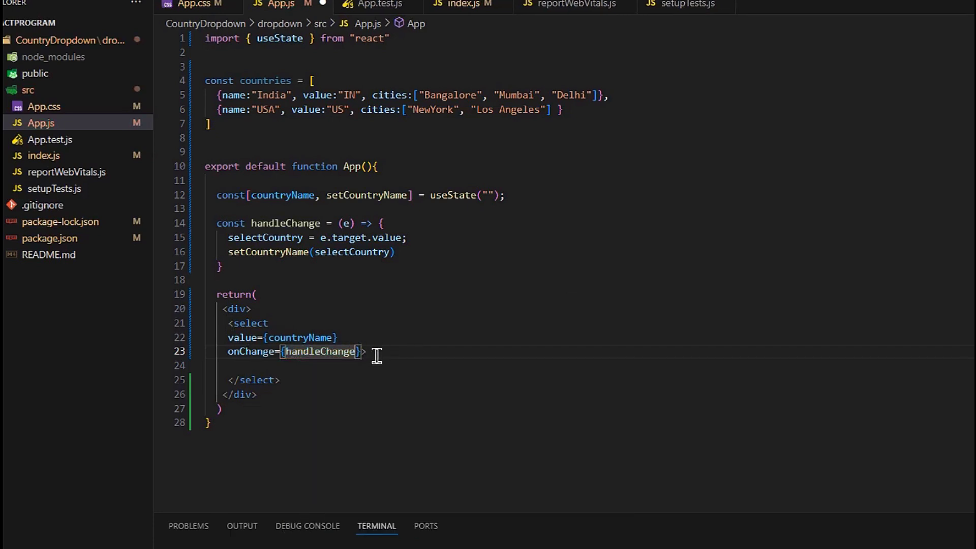
pyautogui.press('Enter')
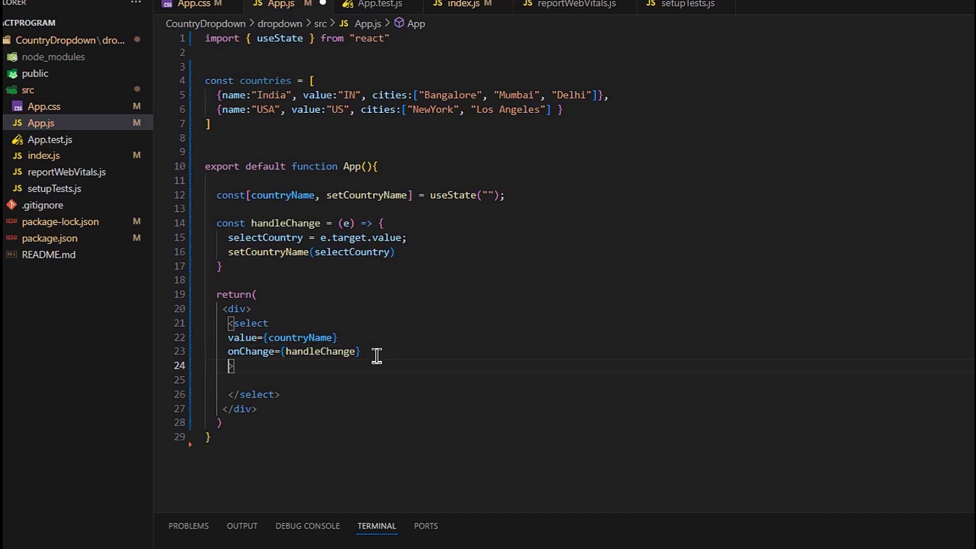
# Start a '--select country--' placeholder option inside the select
pyautogui.press('enter')
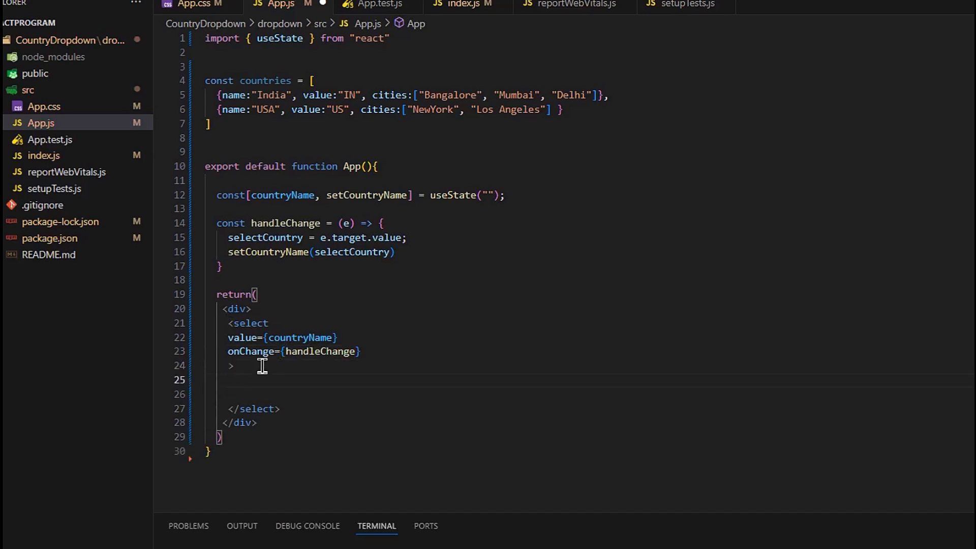
pyautogui.write('<option>')
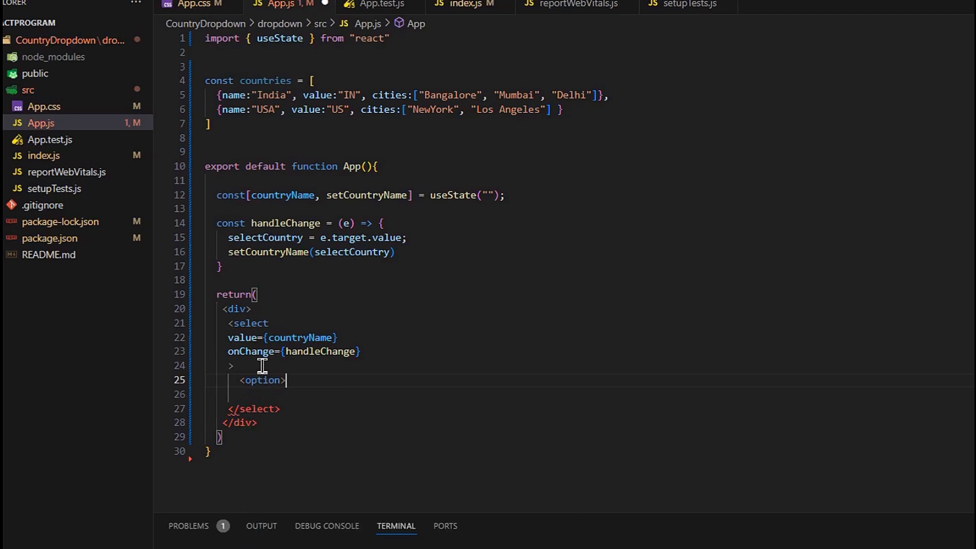
pyautogui.write('--select')
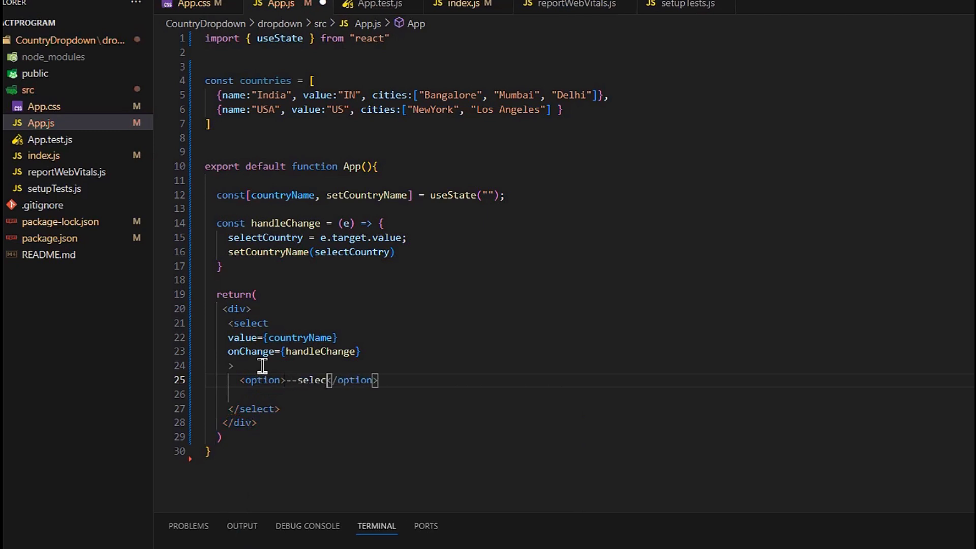
pyautogui.write('country--')
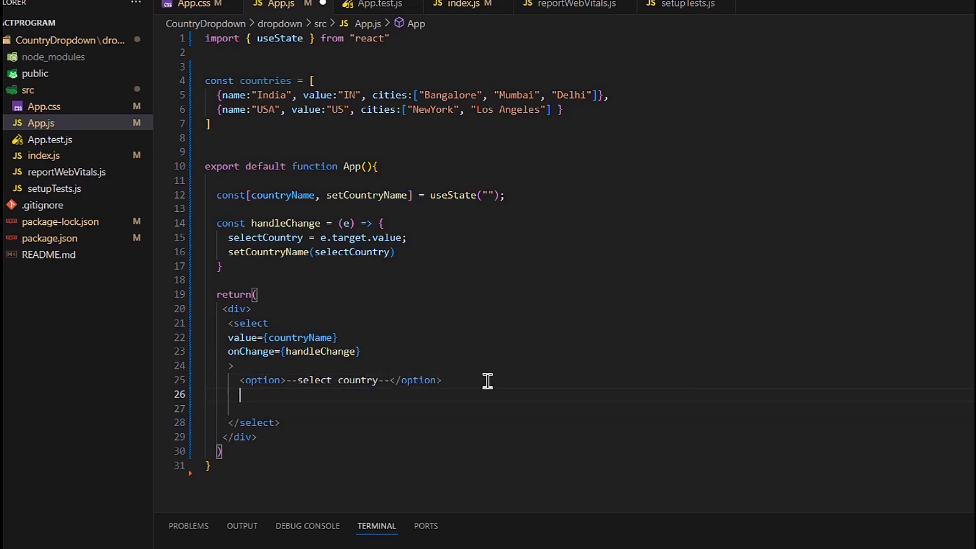
# Map countries into options with key={country.value}, value={country.name} and the name as label
pyautogui.write('countries')
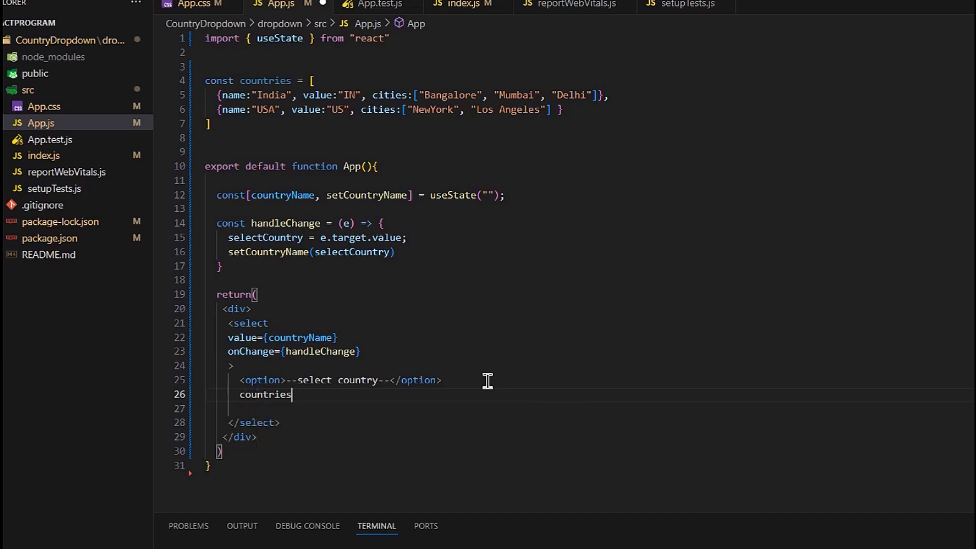
pyautogui.write('.map')
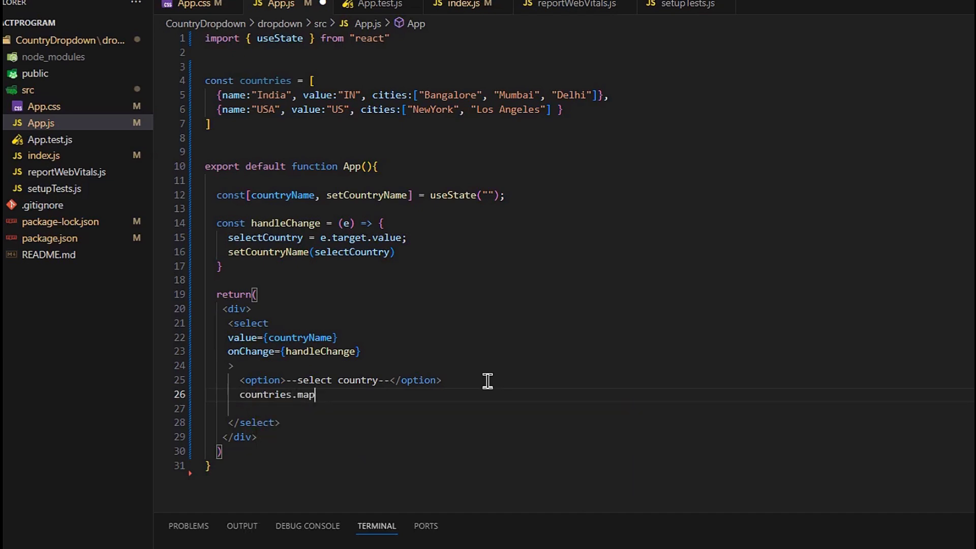
pyautogui.write('((country) => (')
pyautogui.click(597, 408)
pyautogui.write('<option ke</option>')
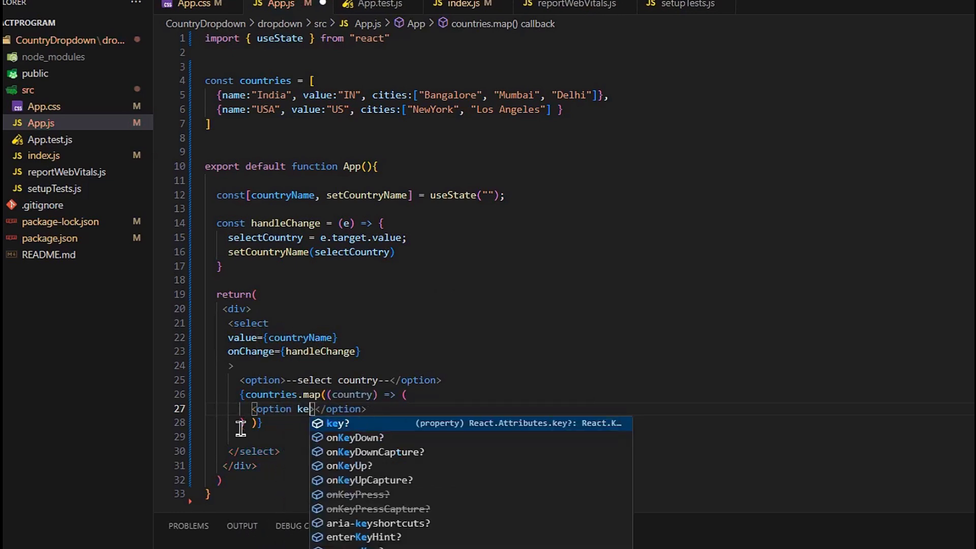
pyautogui.click(337, 422)
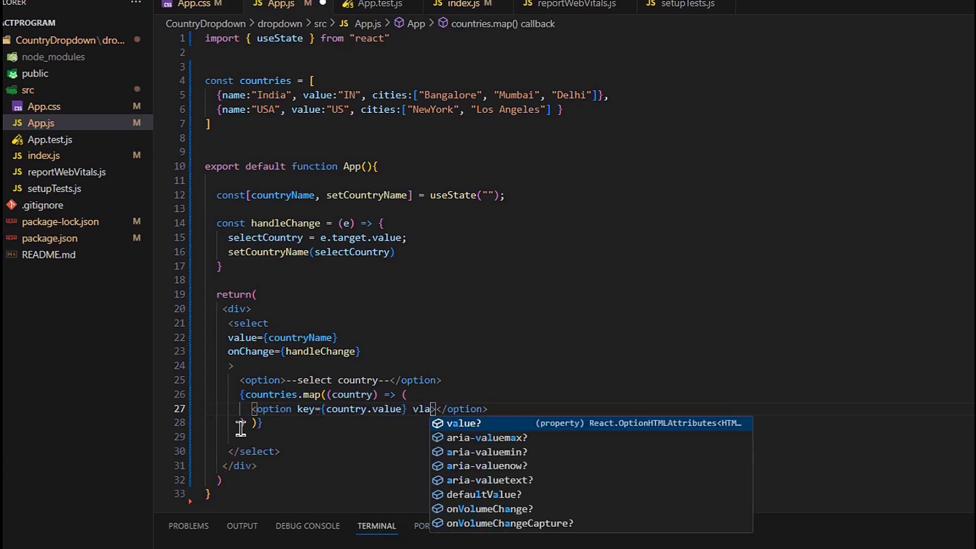
pyautogui.write('value={country.name')
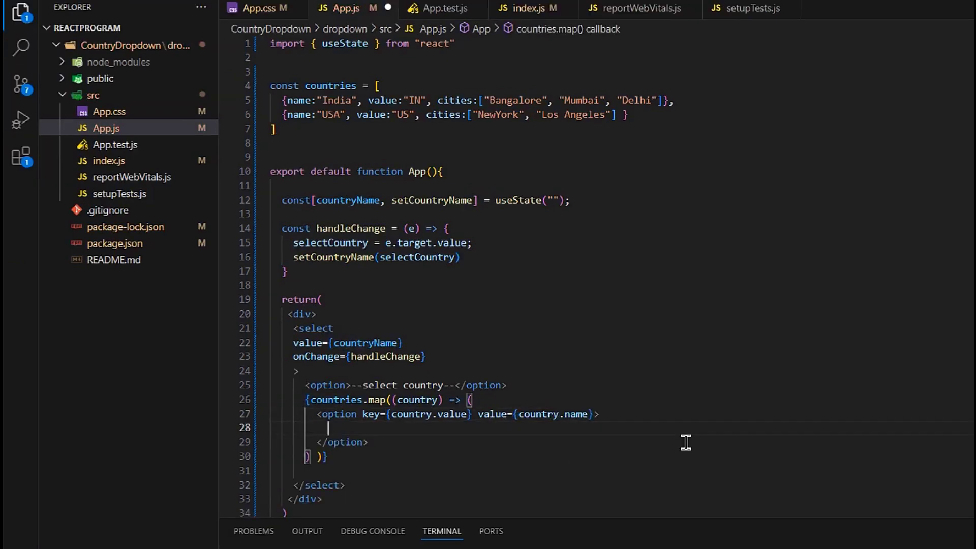
pyautogui.write('{country.name}')
pyautogui.click(383, 241)
pyautogui.write('const ')
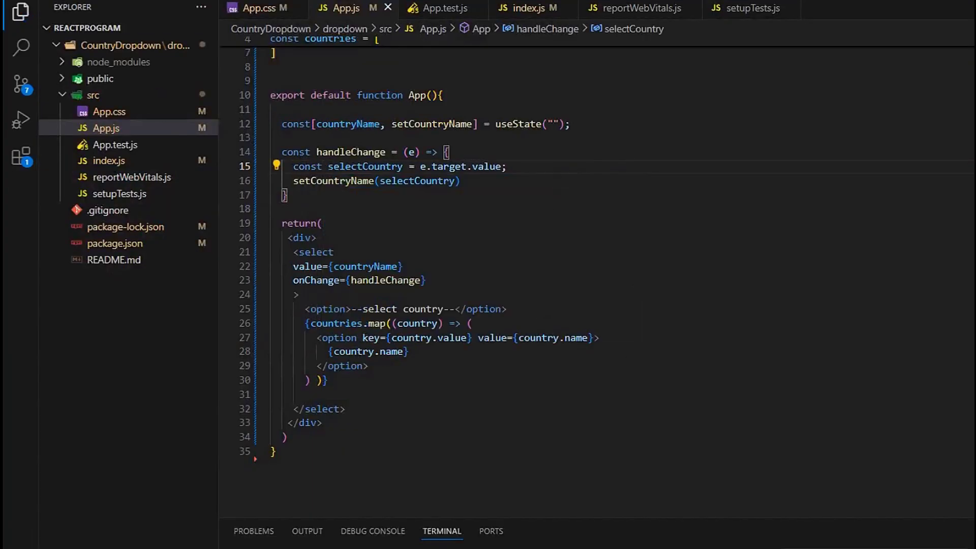
pyautogui.click(67, 45)
pyautogui.write(' style={')
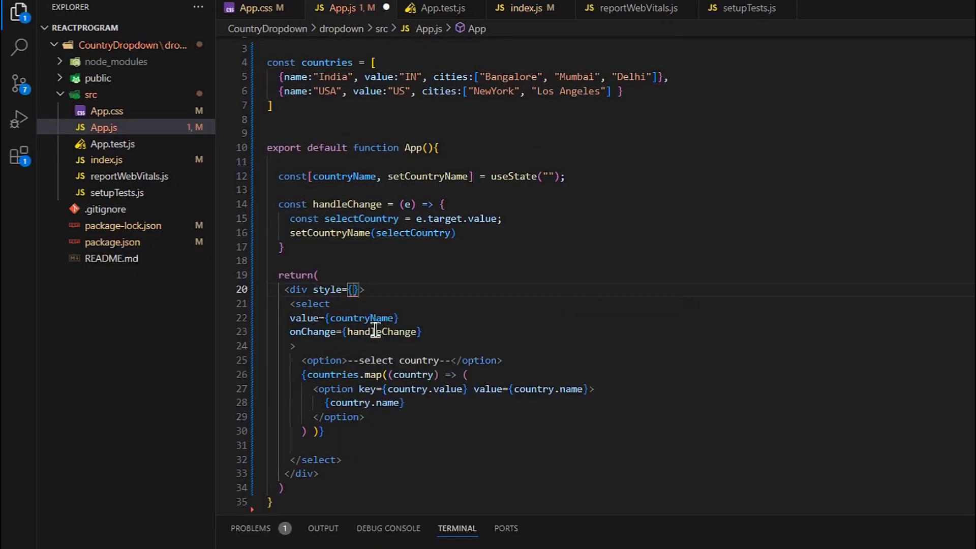
# Style the outer div with textAlign center and marginTop 20%
pyautogui.write('marginTop:"20%')
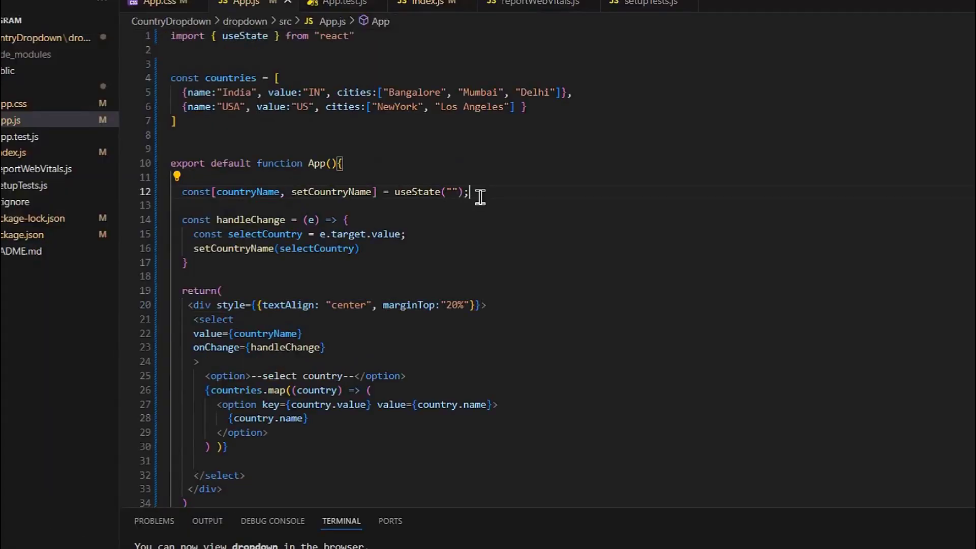
# Declare const [cityNames, setCityName] = useState([]) and start the countries.find lookup in handleChange
pyautogui.write('const')
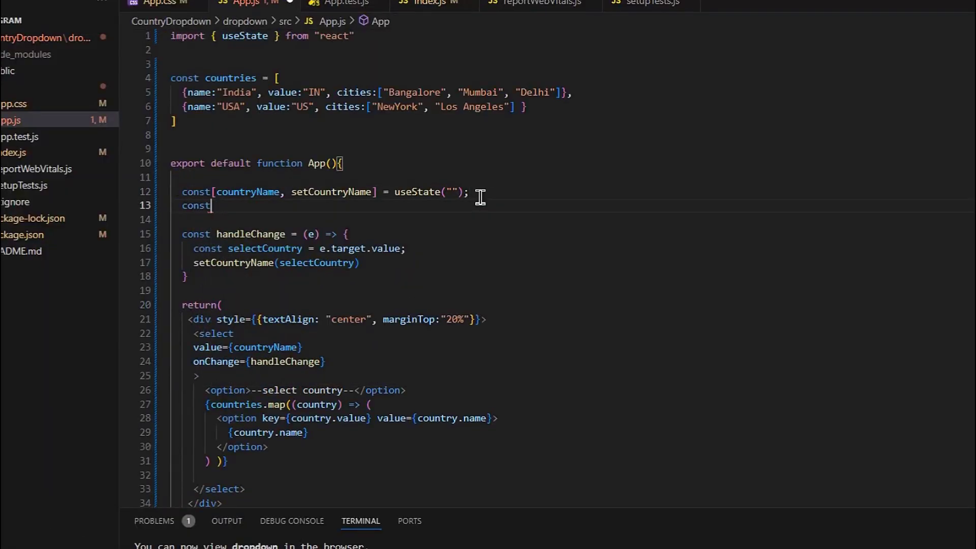
pyautogui.write('[]')
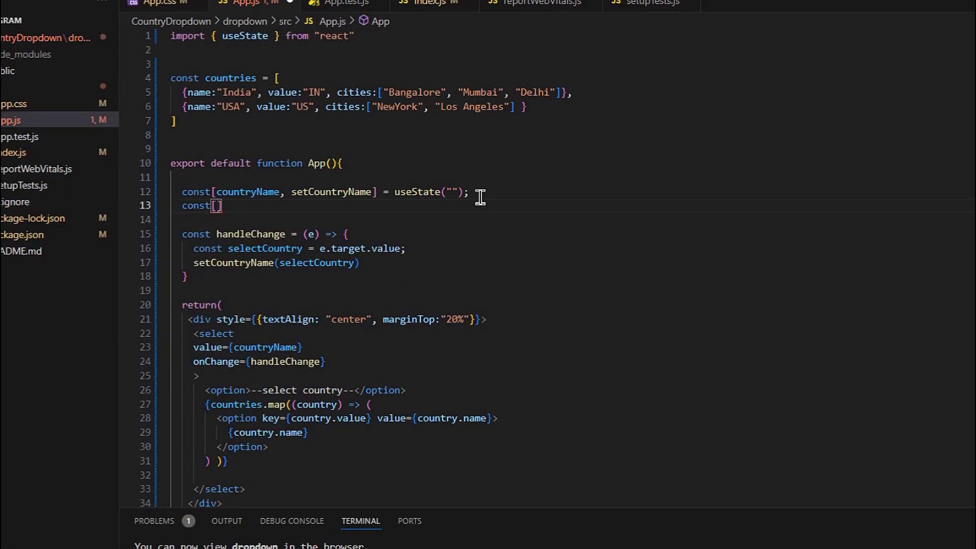
pyautogui.write('city')
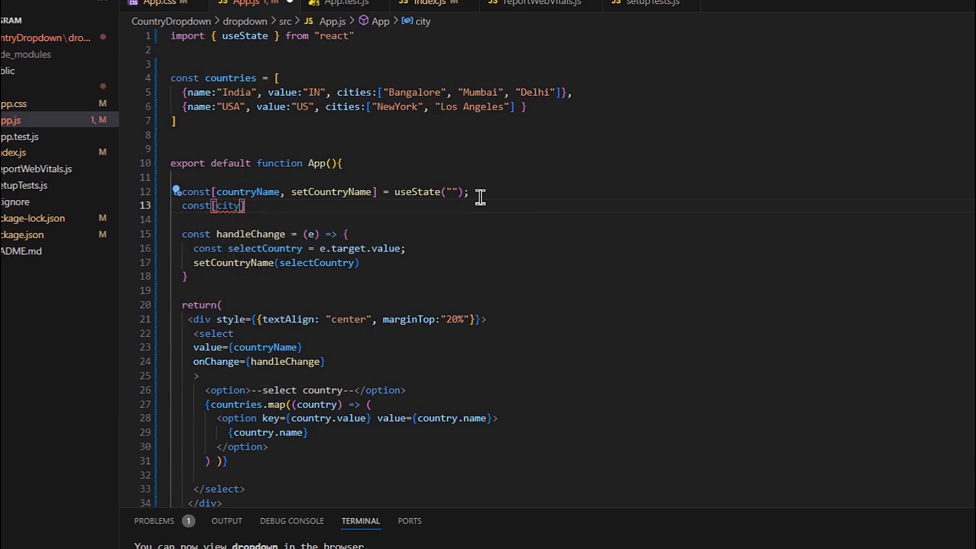
pyautogui.write('Names')
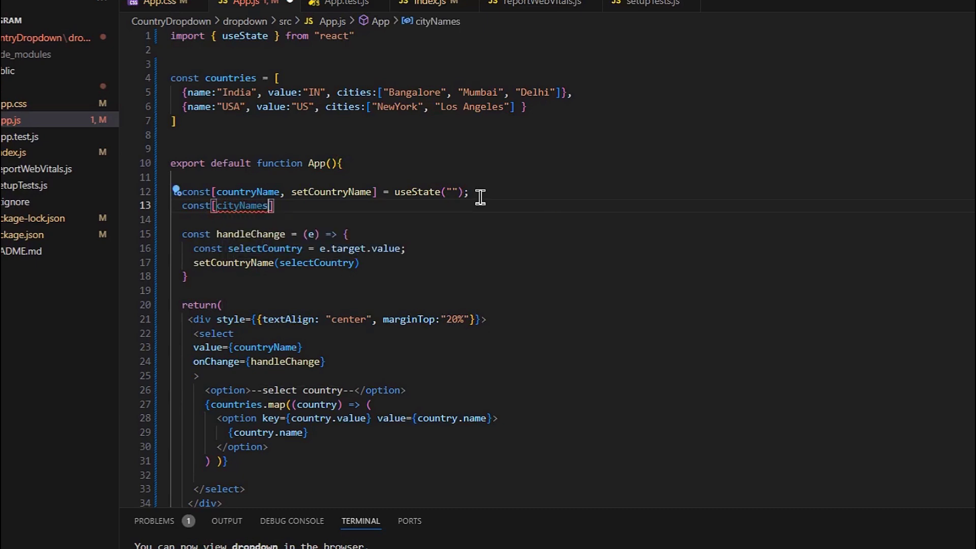
pyautogui.write(', setCityName] = useState([]);')
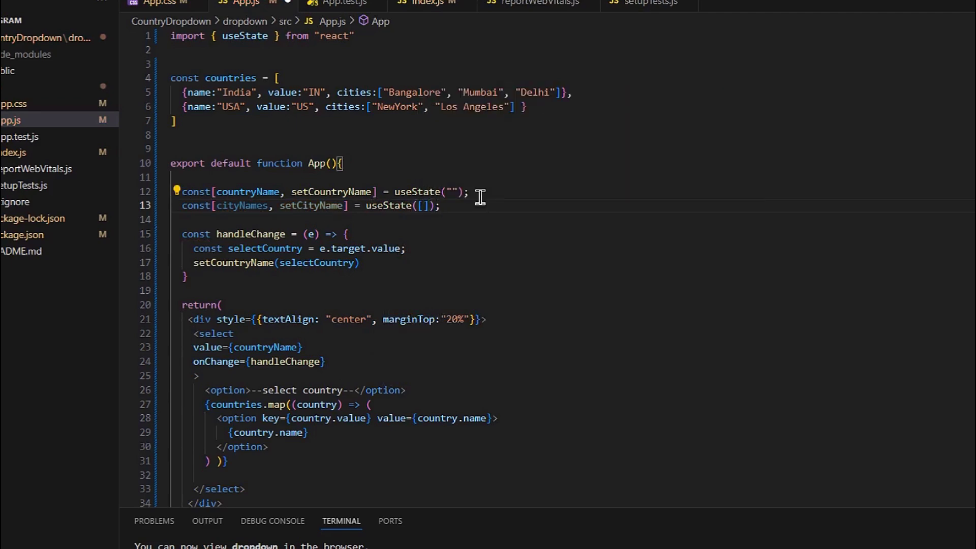
pyautogui.write('const country = countries.fin')
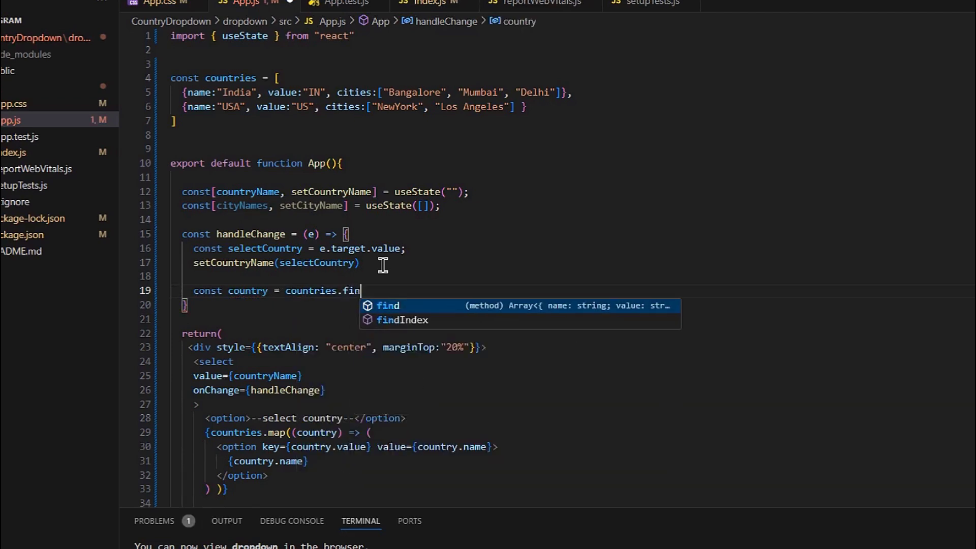
# Complete setCityName(country ? country.cityNames : []) inside handleChange
pyautogui.press('Escape')
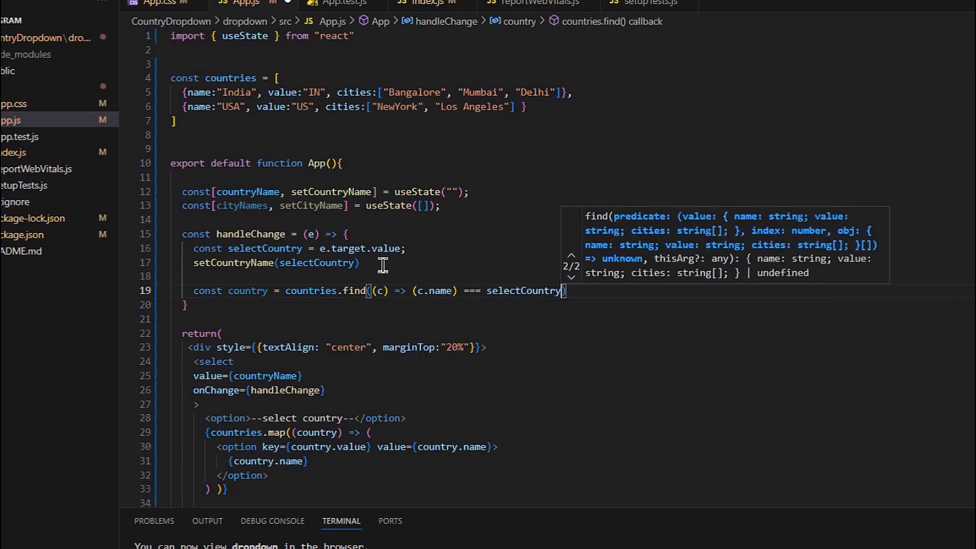
pyautogui.write('setCityName')
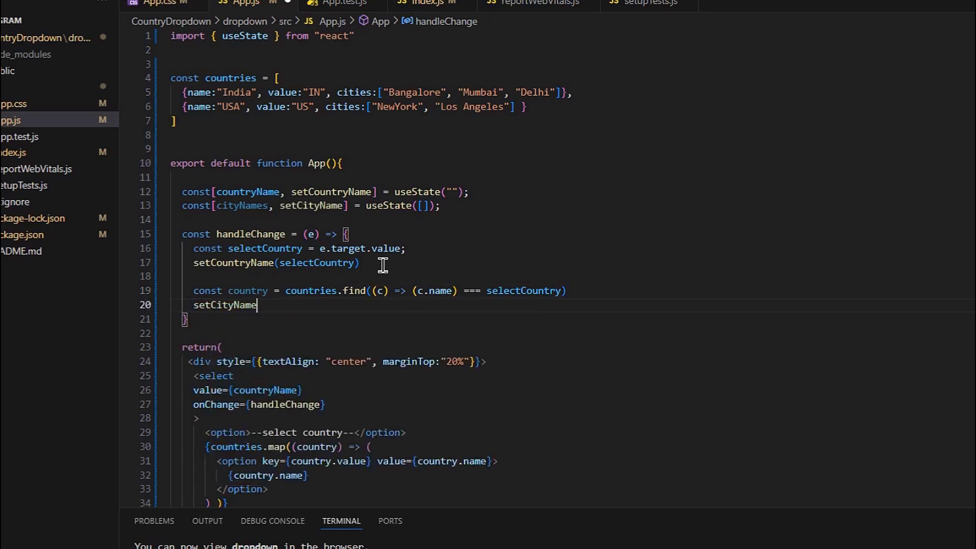
pyautogui.write('(')
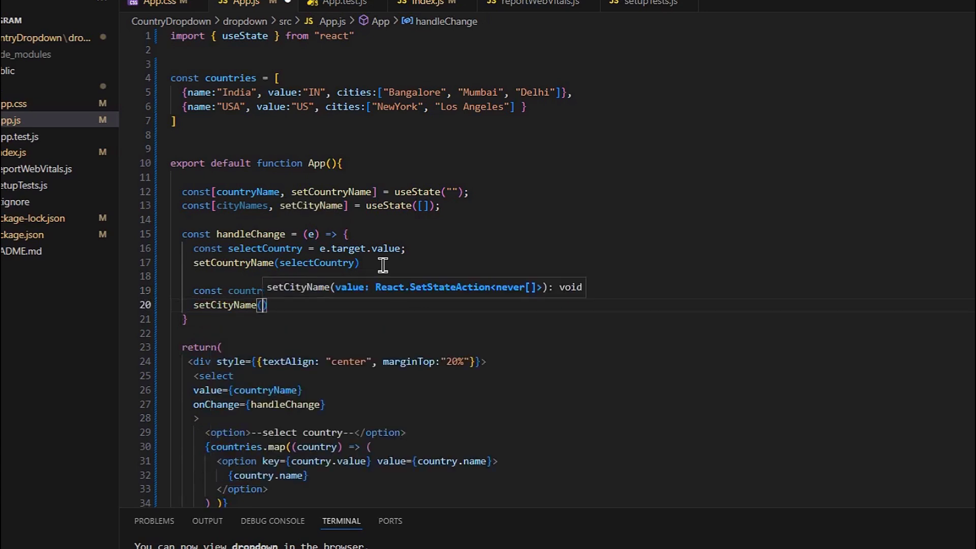
pyautogui.write('country ?')
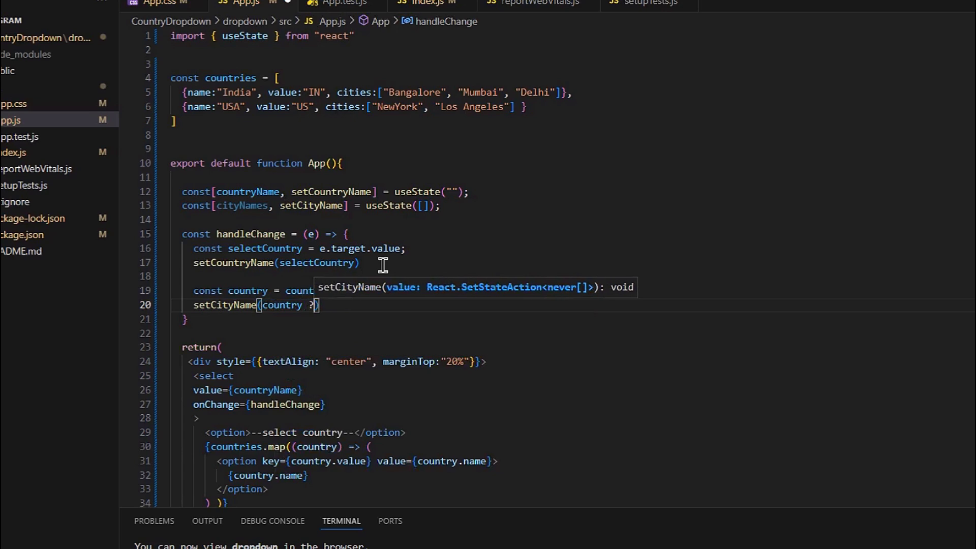
pyautogui.write('country')
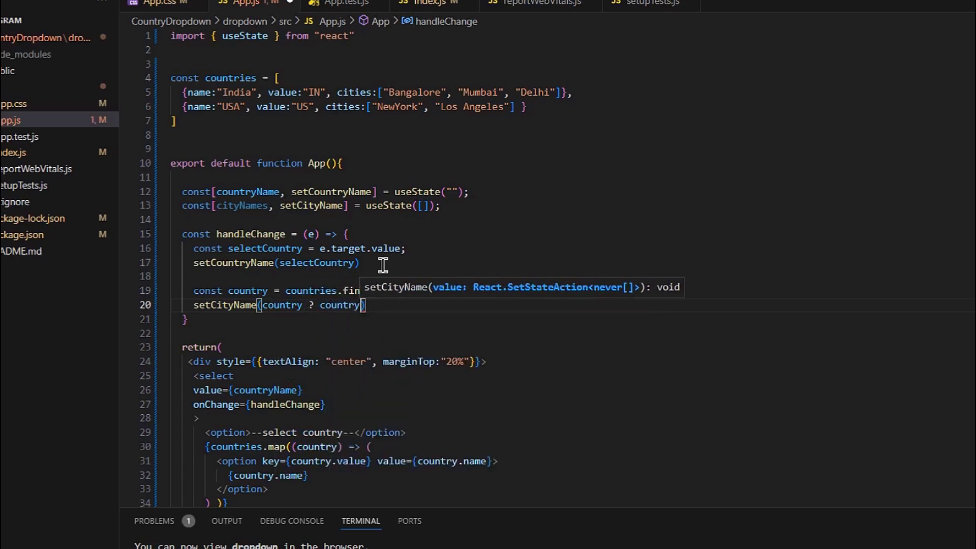
pyautogui.write('.cityNames')
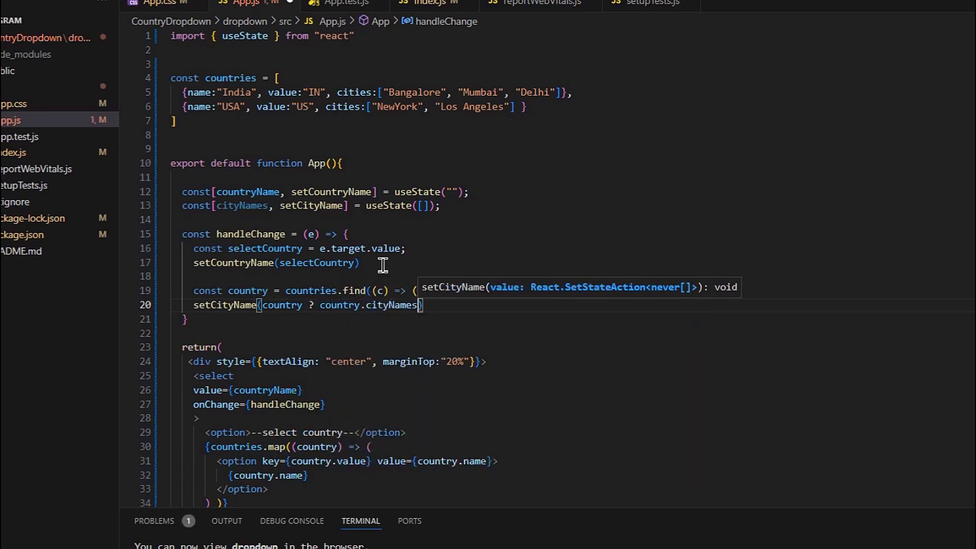
pyautogui.scroll(-3)
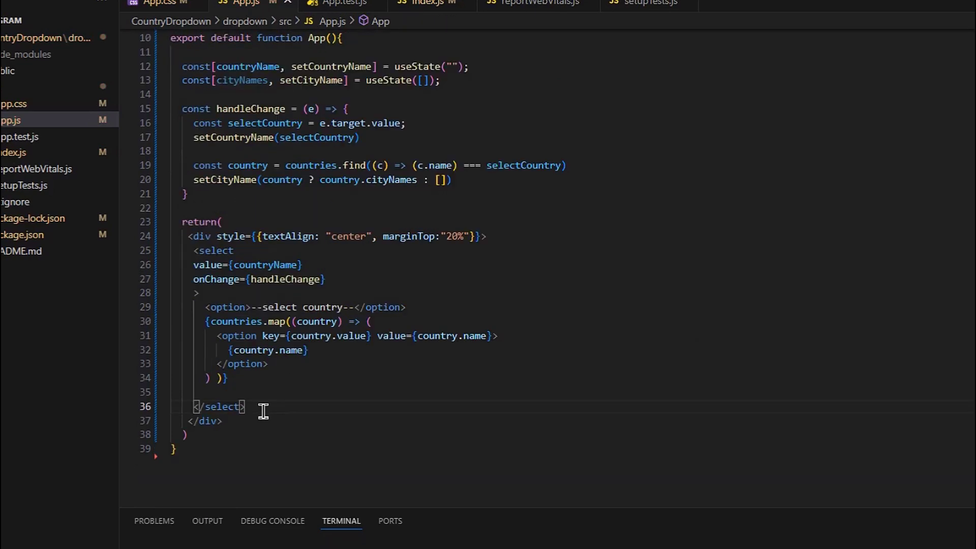
# Add a second <select> with an <option>--city name--</option> placeholder
pyautogui.write('<')
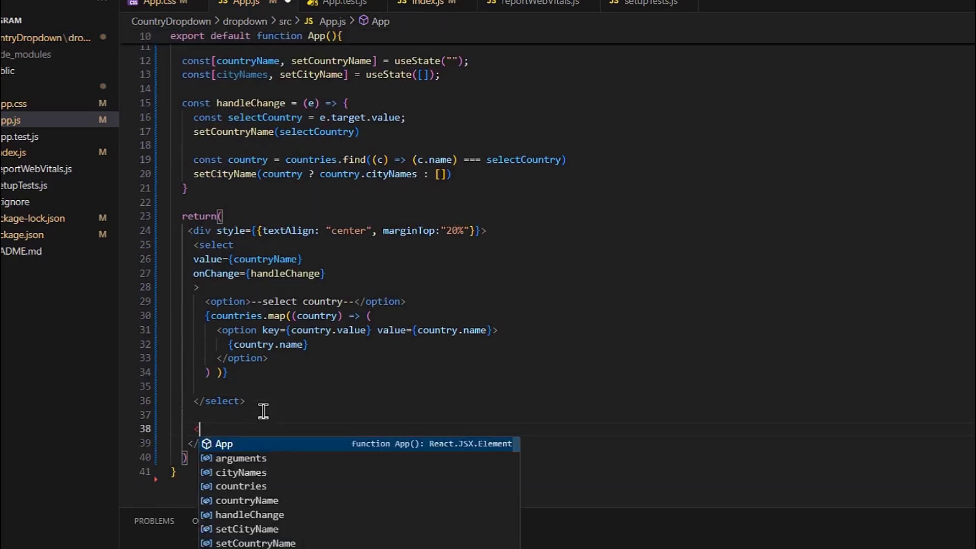
pyautogui.write('select>')
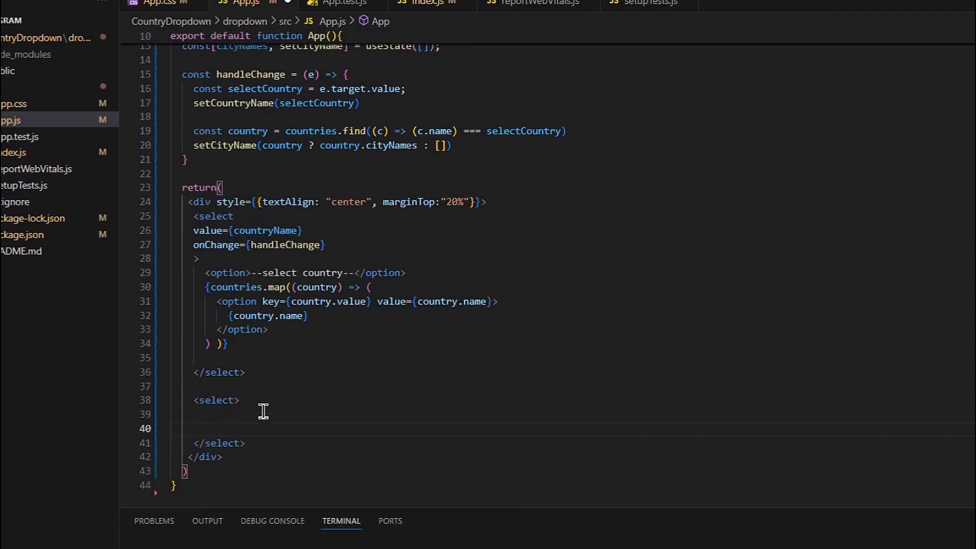
pyautogui.write('<option></option>')
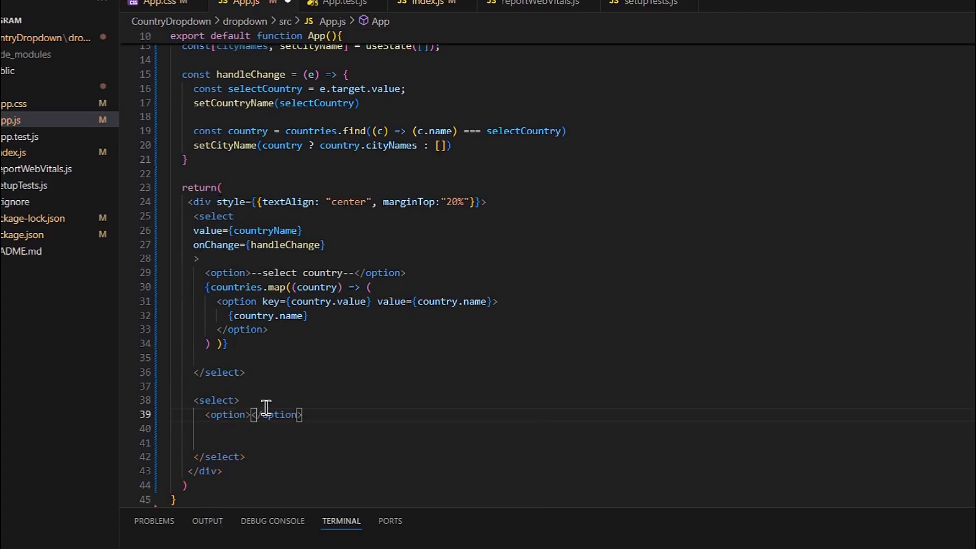
pyautogui.write('--city name--')
pyautogui.click(545, 428)
pyautogui.write('cities')
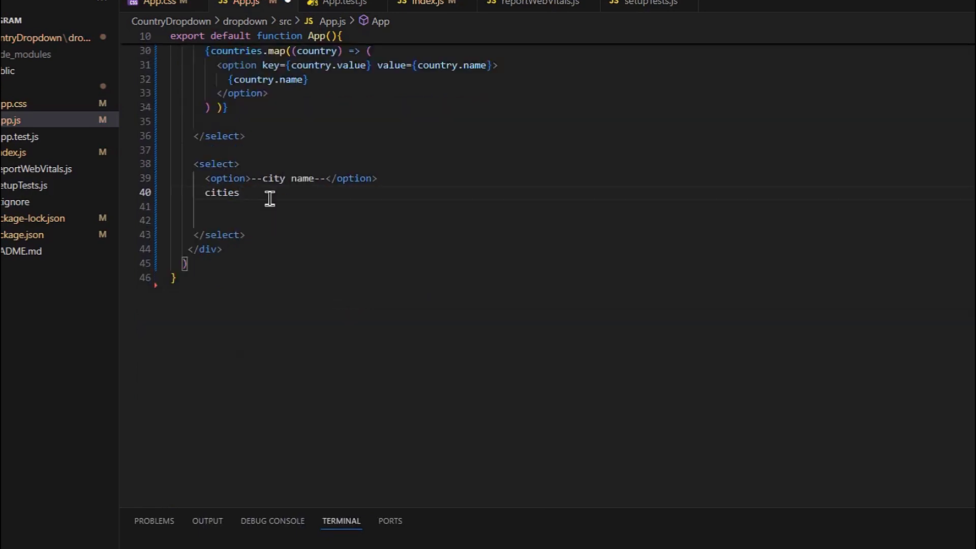
# Map cities into <option key={index} value={city}>{city}</option> entries
pyautogui.write('.map(')
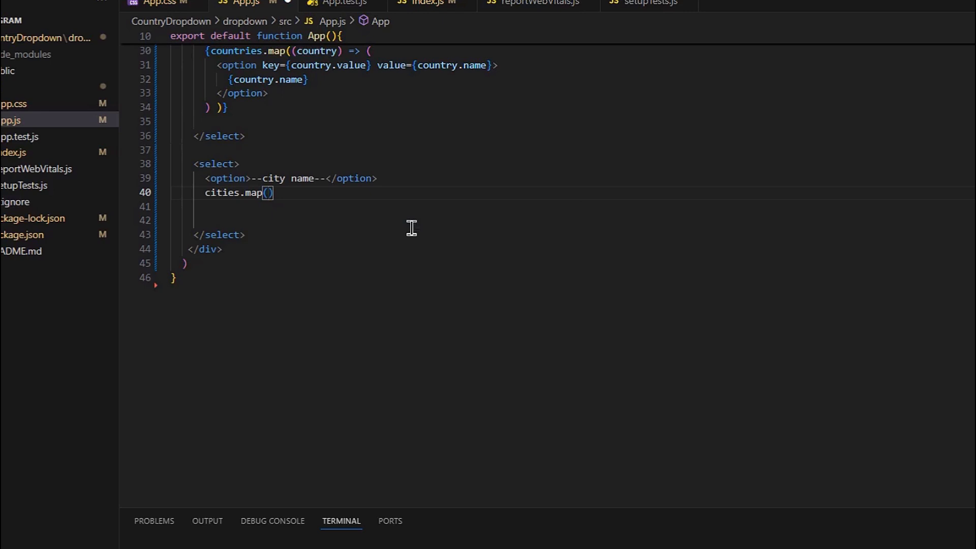
pyautogui.write('(city,')
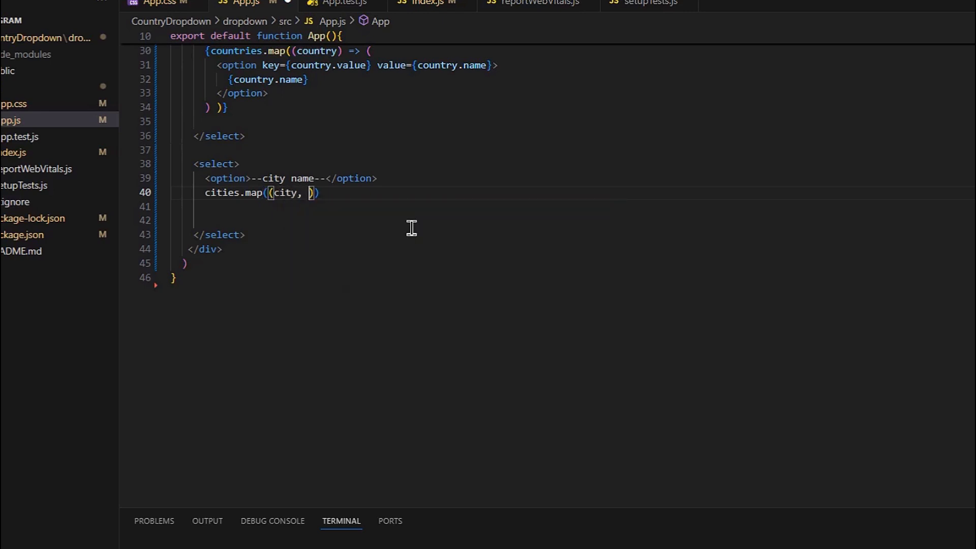
pyautogui.write('index')
pyautogui.click(564, 207)
pyautogui.write('<option></option>')
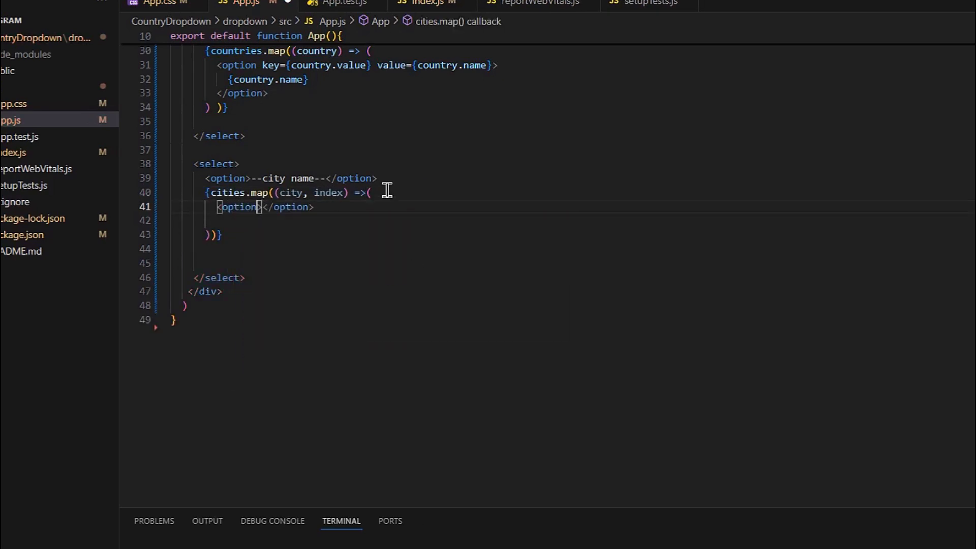
pyautogui.write('key={index} value={}')
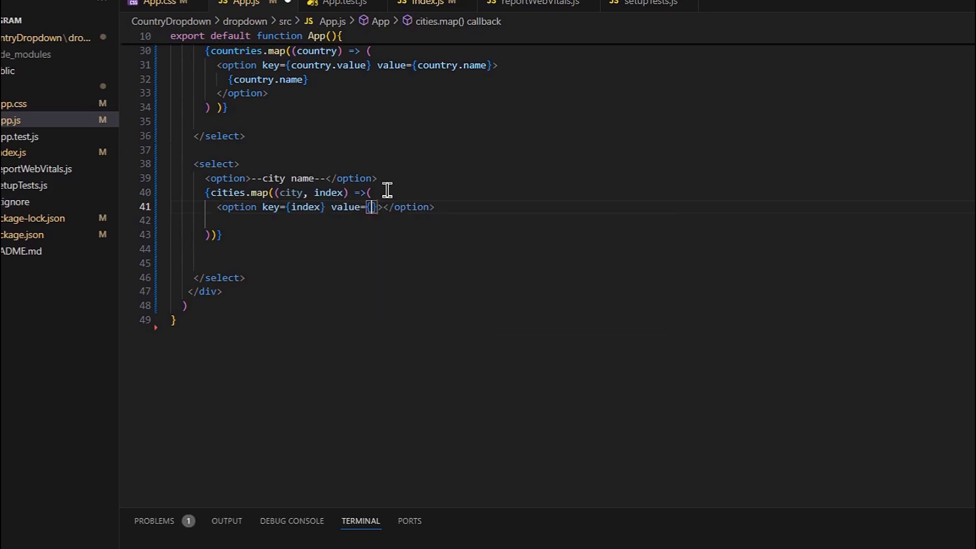
pyautogui.write('city')
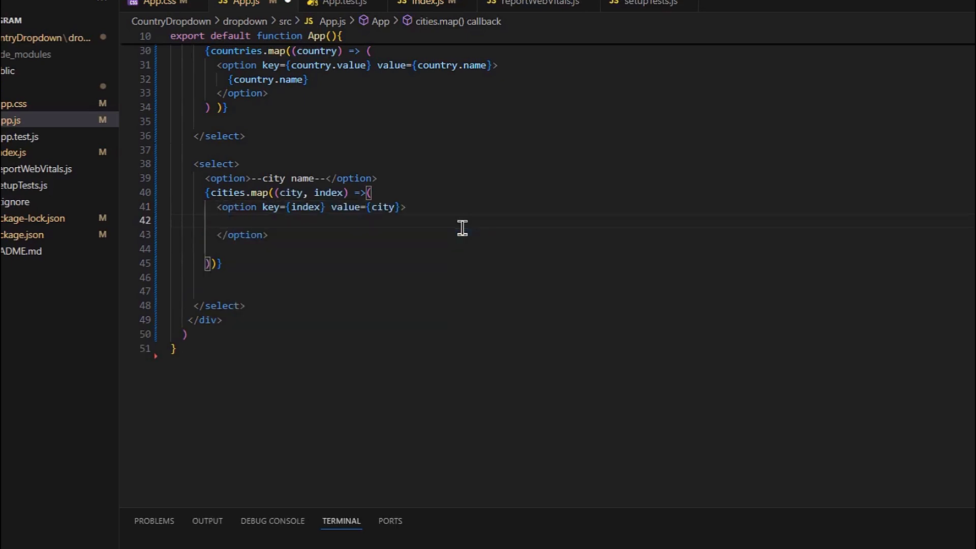
pyautogui.write('{city')
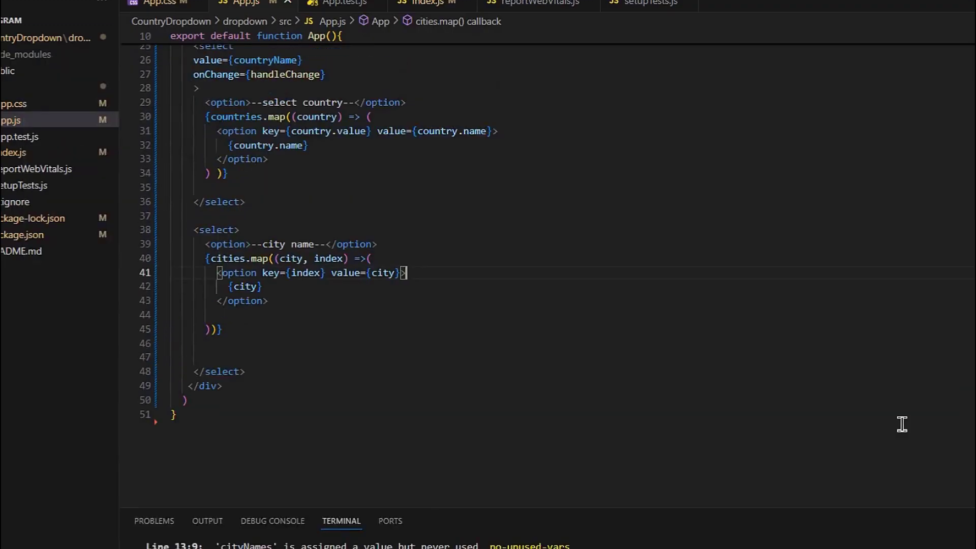
pyautogui.scroll(3)
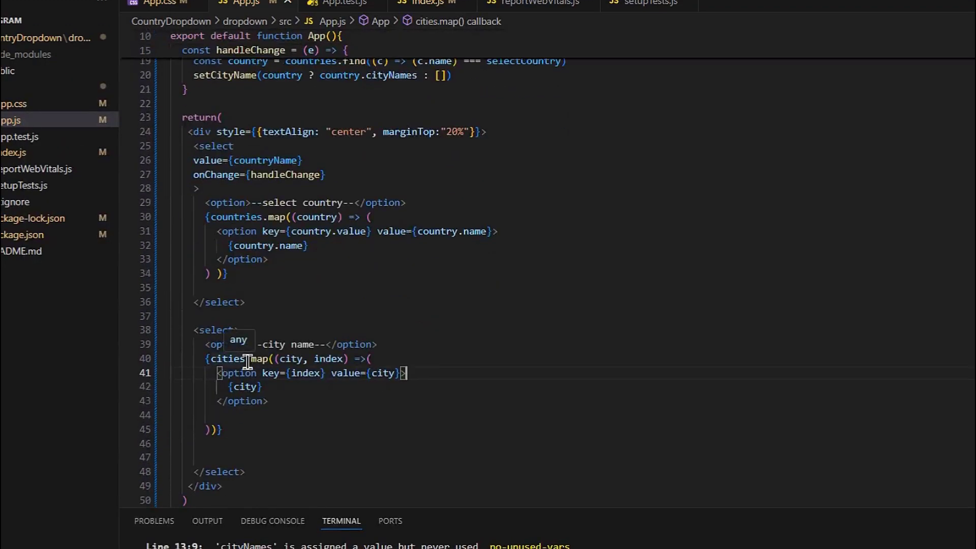
pyautogui.scroll(3)
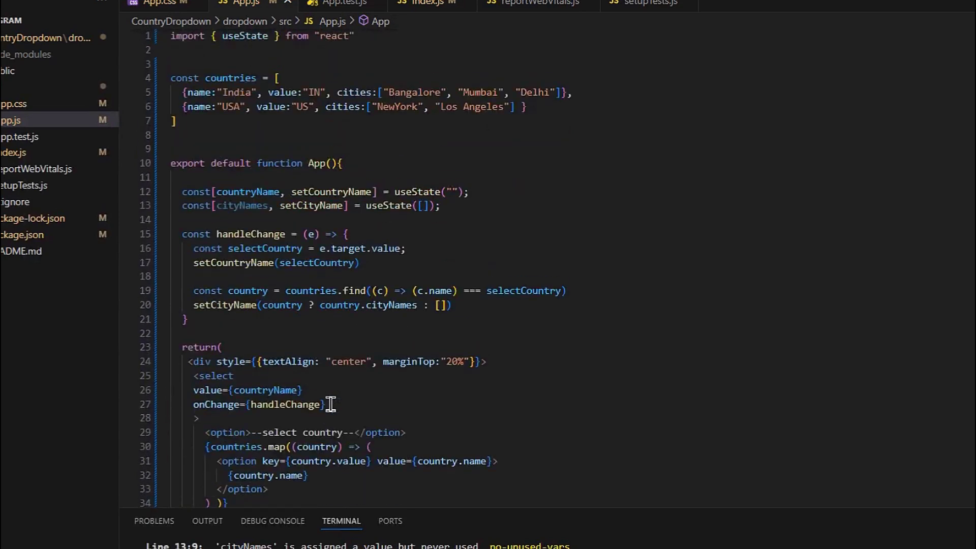
pyautogui.scroll(-3)
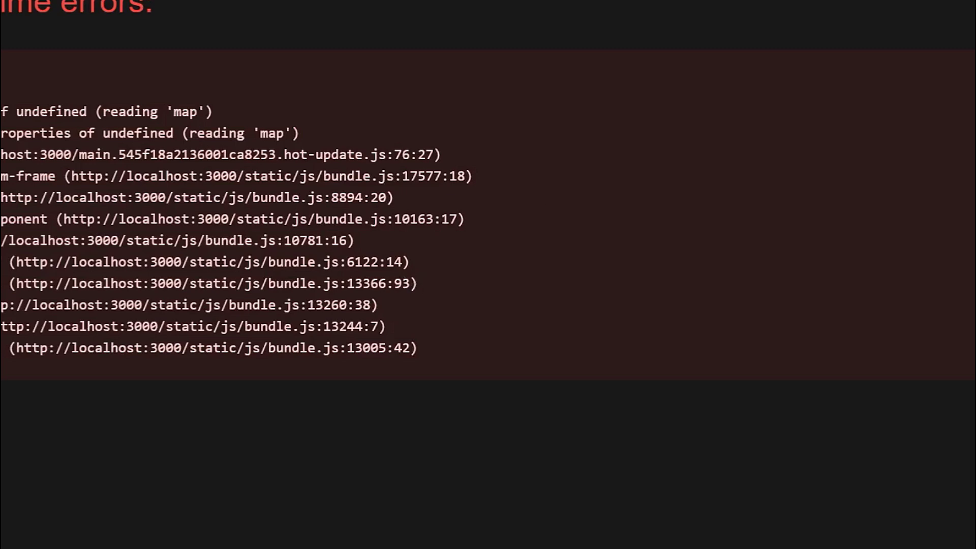
pyautogui.moveTo(634, 189)
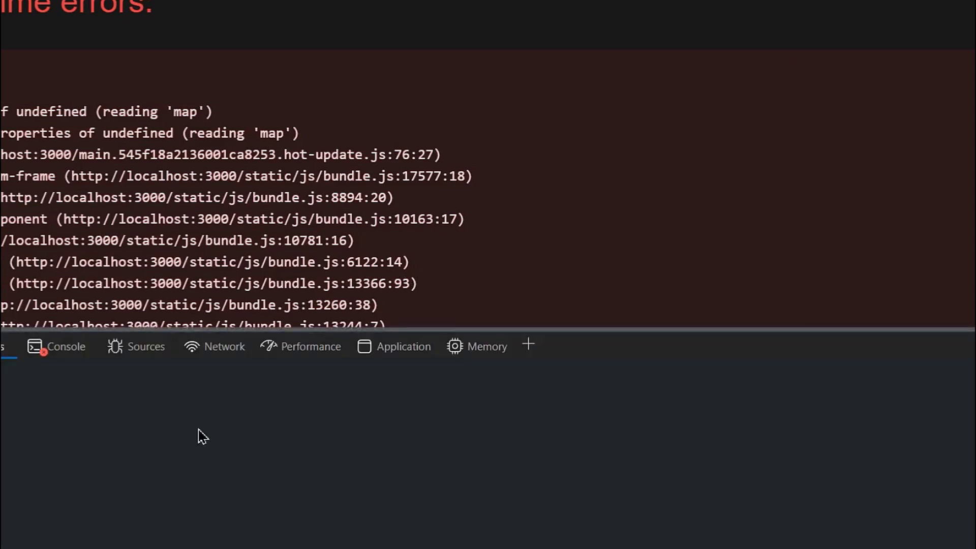
# Read the console error, then replace country.cityNames with country.cities in App.js
pyautogui.click(67, 345)
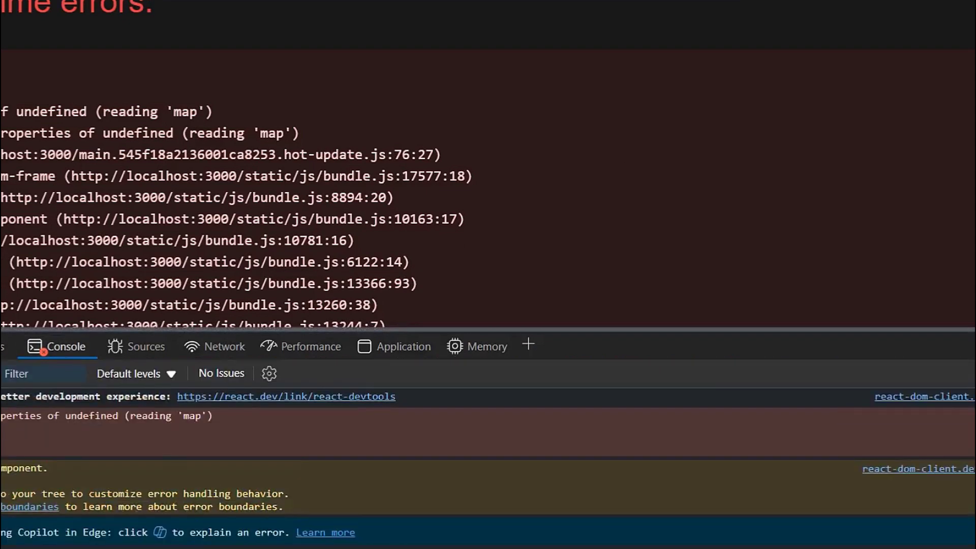
pyautogui.click(146, 346)
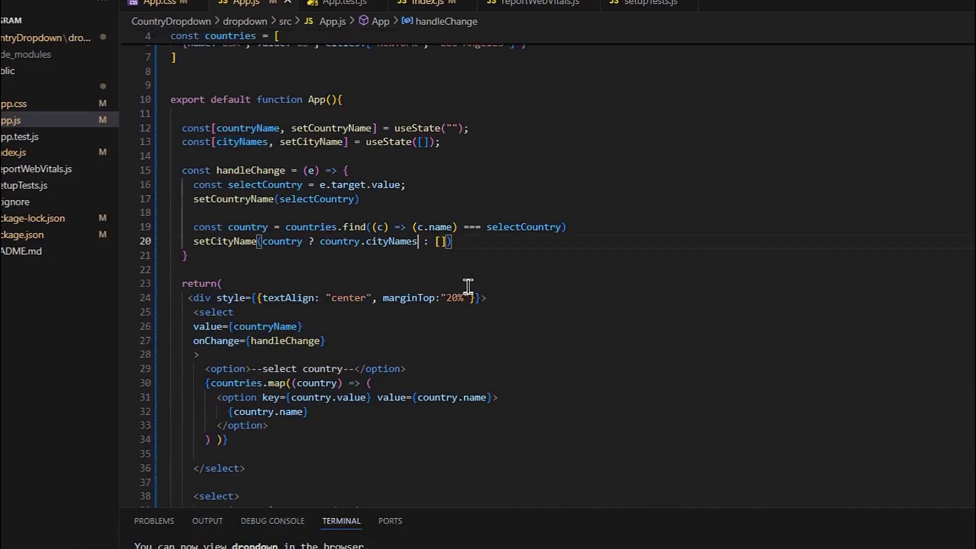
pyautogui.press('Backspace')
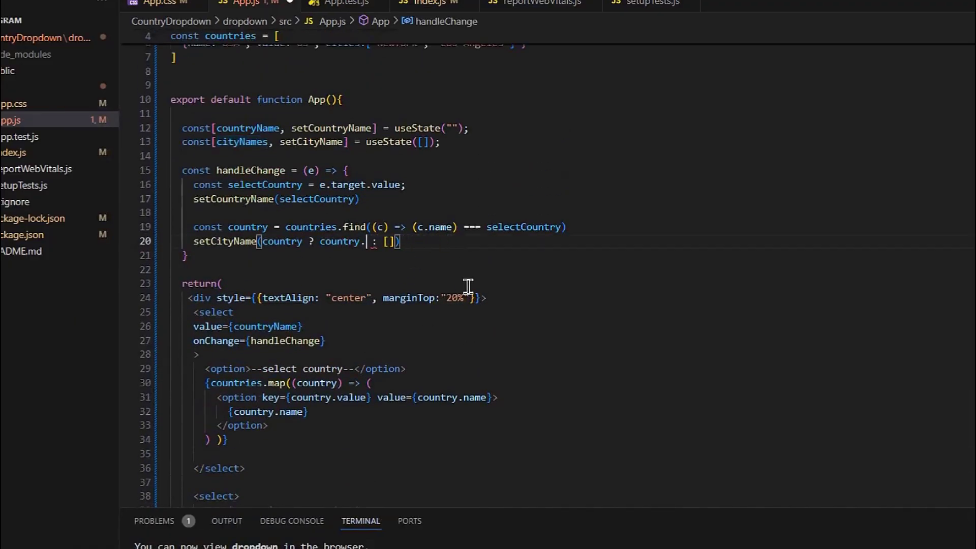
pyautogui.write('cities')
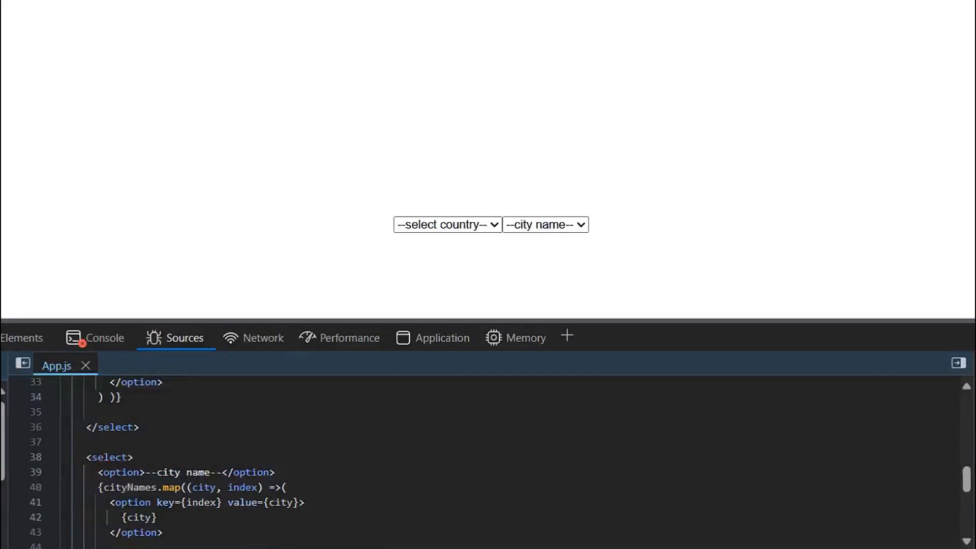
# Pick India, confirm the city list shows Bangalore, Mumbai and Delhi, then review App.js
pyautogui.click(85, 365)
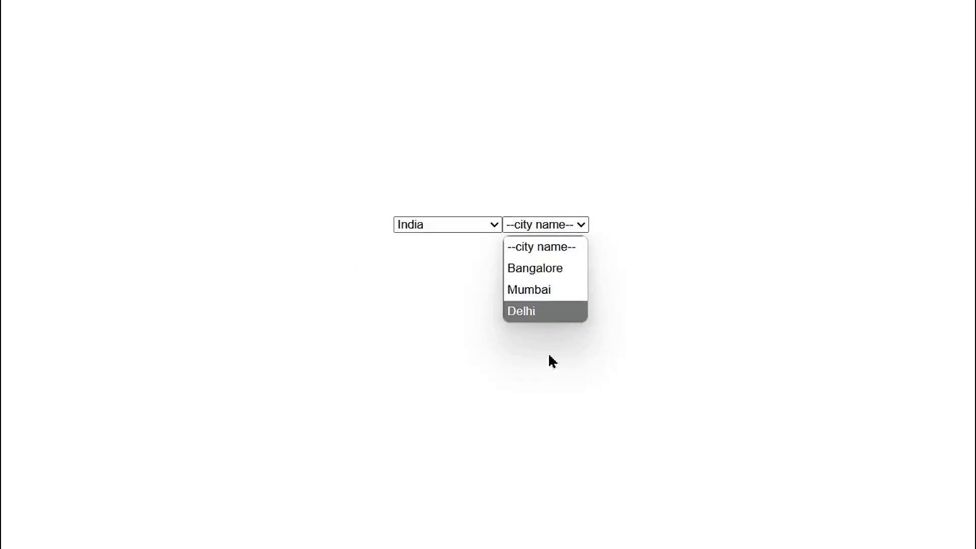
pyautogui.click(447, 224)
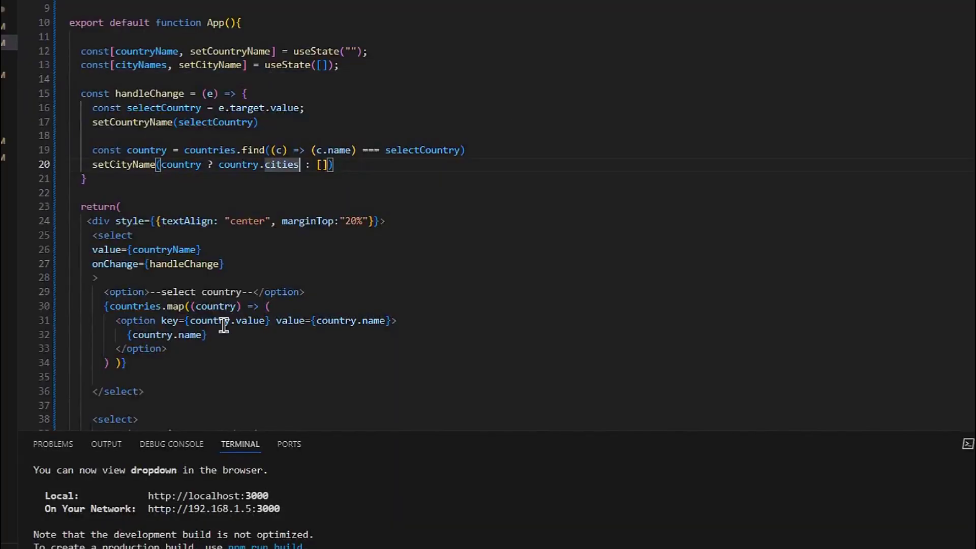
pyautogui.scroll(-3)
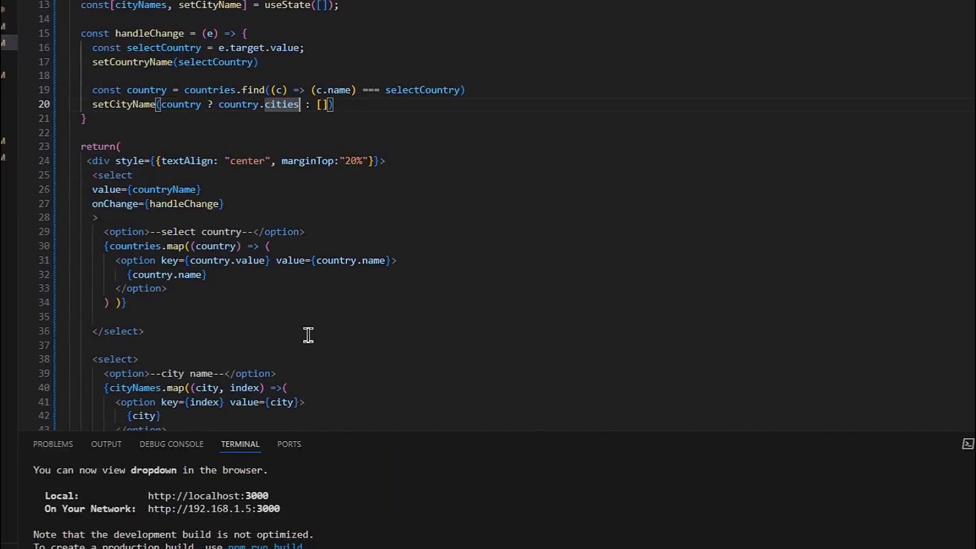
pyautogui.scroll(-3)
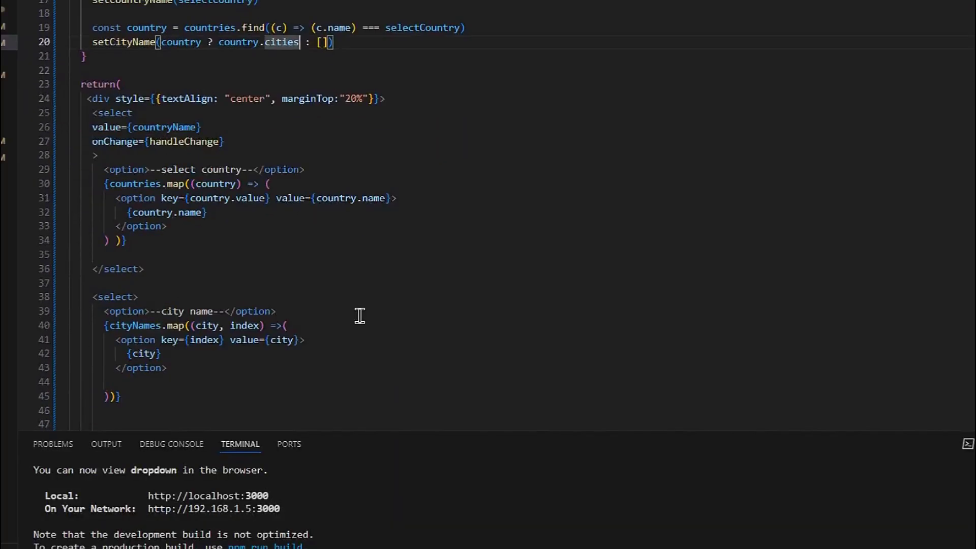